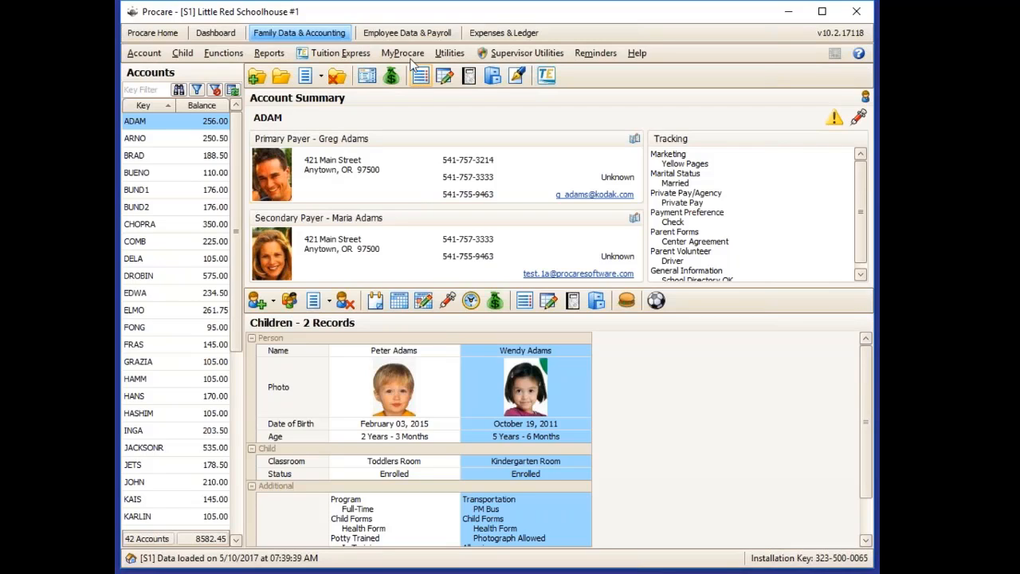
# Open the MyProcare menu to reach the online applications options.
pyautogui.click(402, 53)
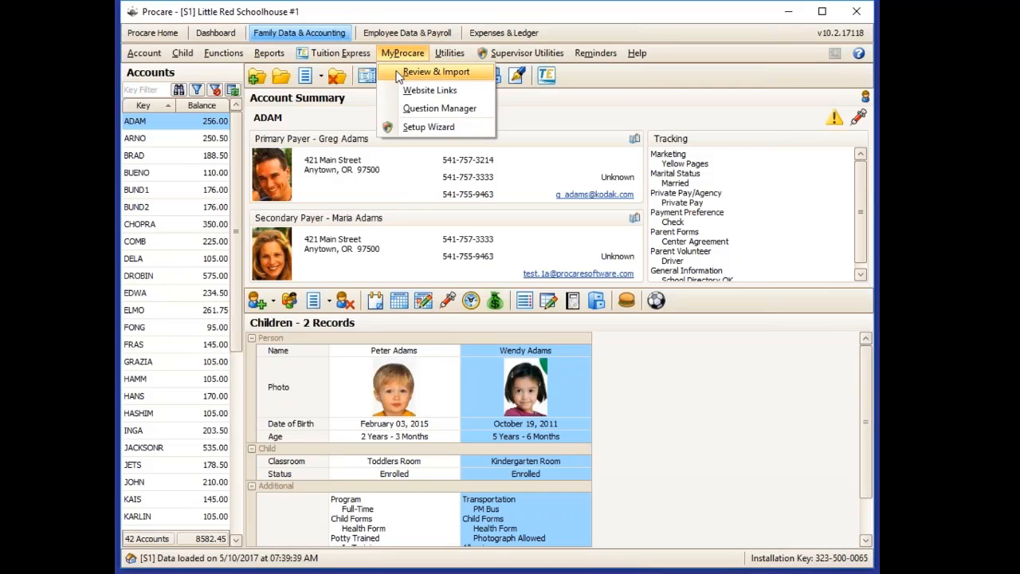
pyautogui.moveTo(392, 75)
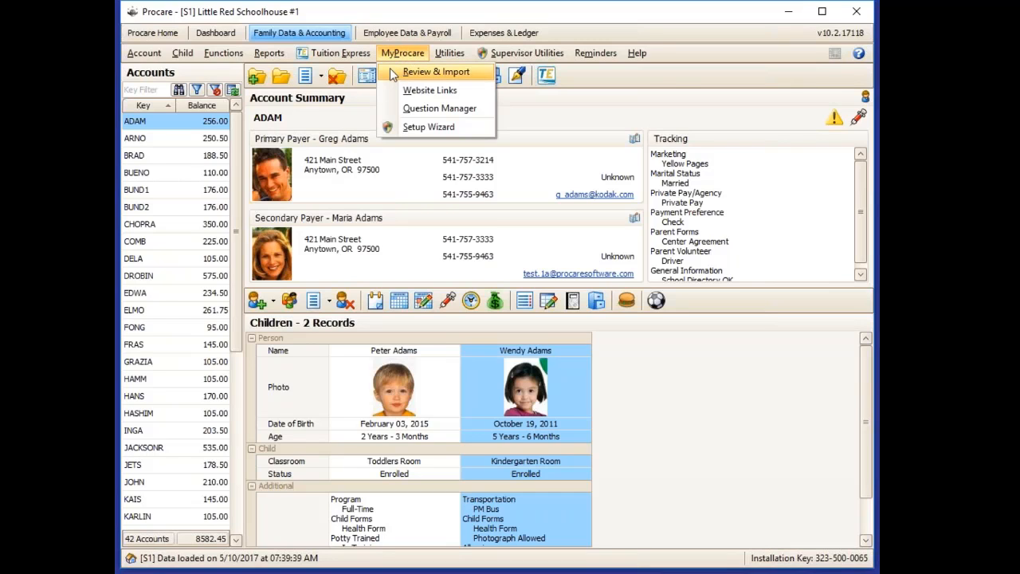
# Open Review & Import and try the child filters, setting potty training to fully trained.
pyautogui.click(437, 72)
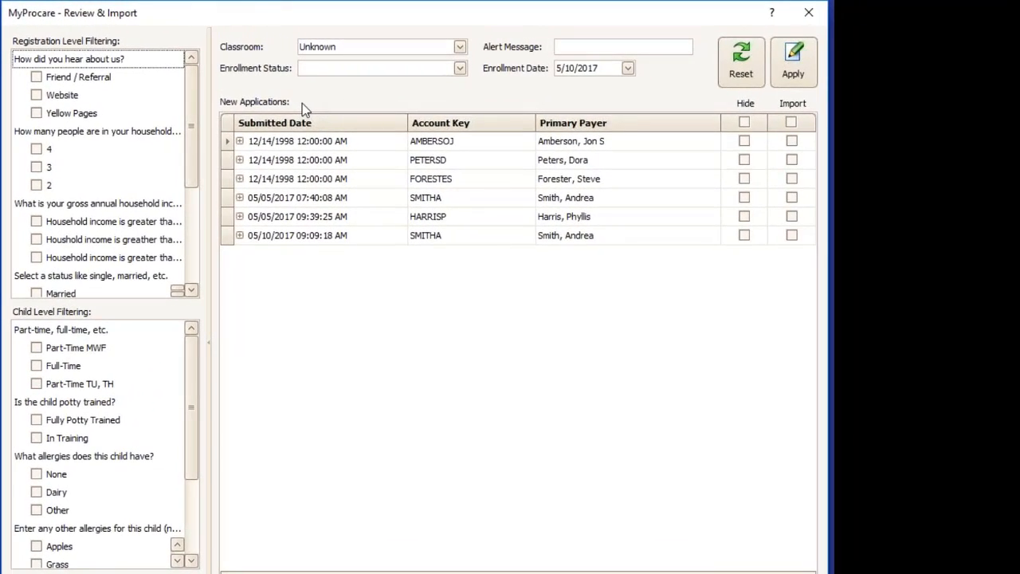
pyautogui.moveTo(301, 94)
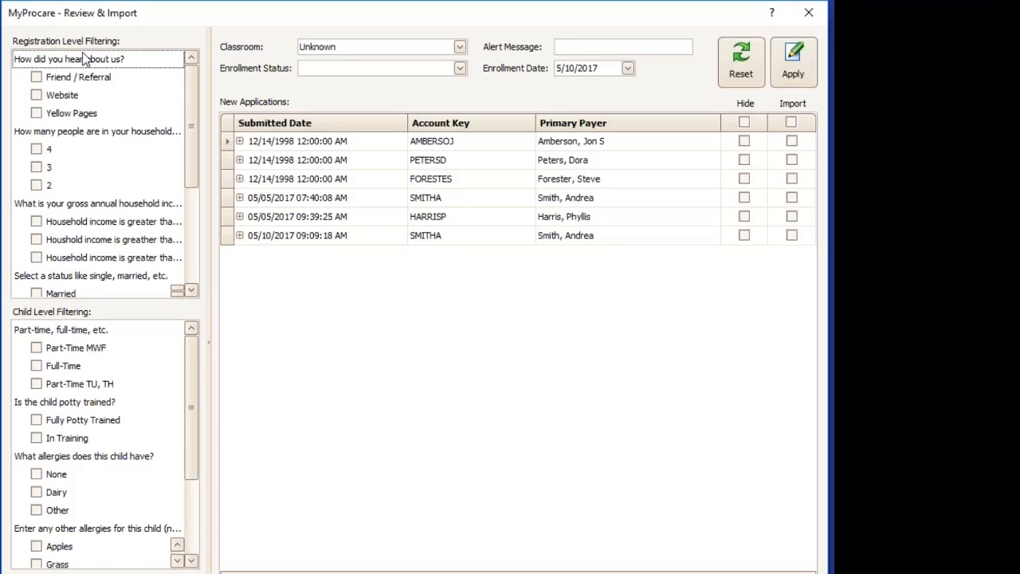
pyautogui.moveTo(86, 83)
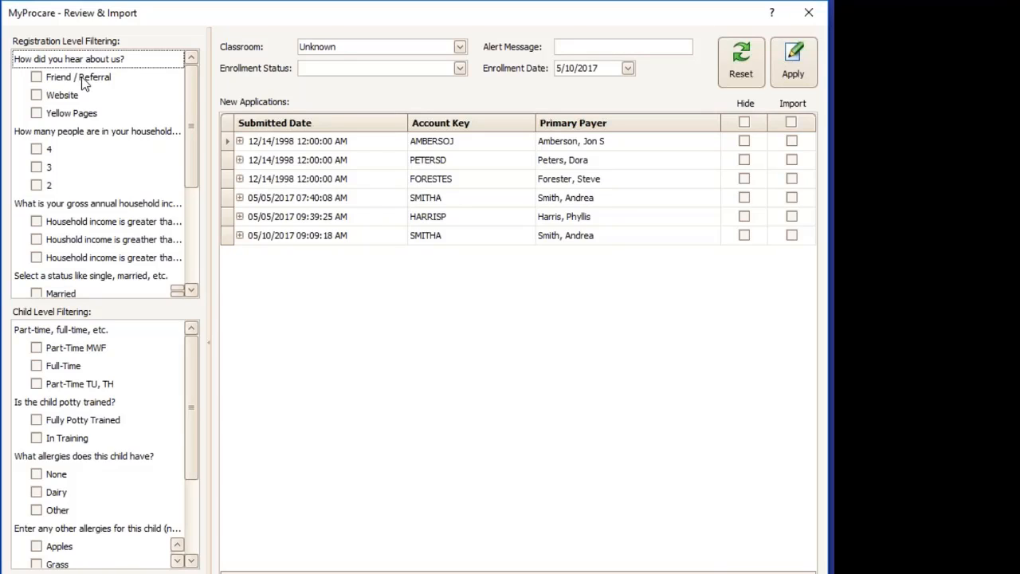
pyautogui.moveTo(54, 161)
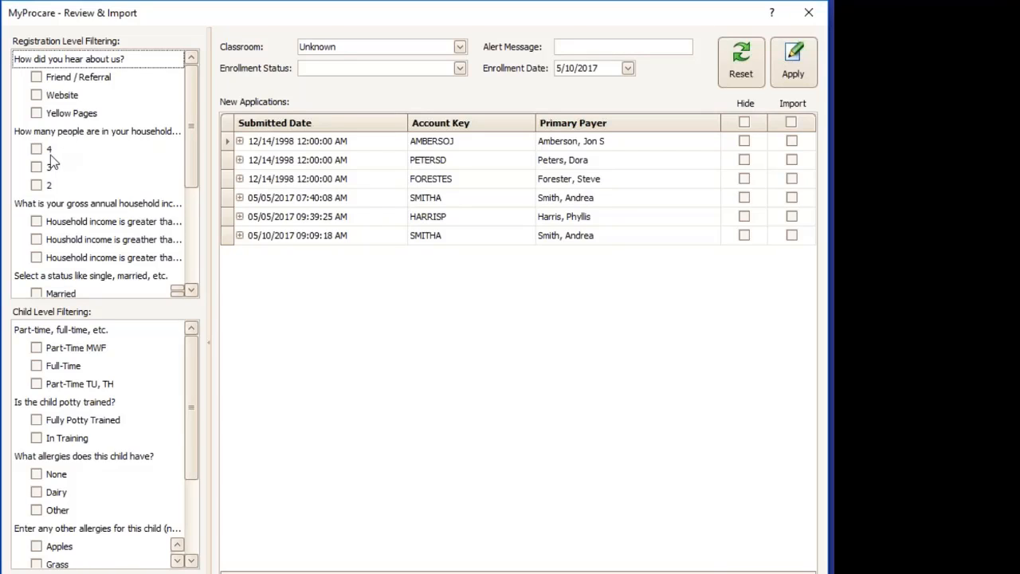
pyautogui.click(35, 167)
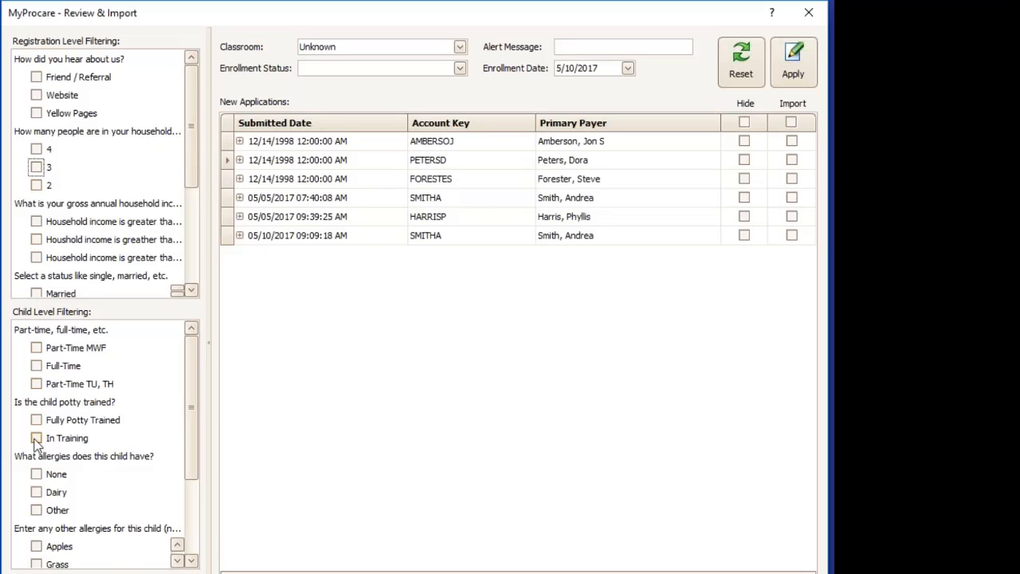
pyautogui.click(35, 421)
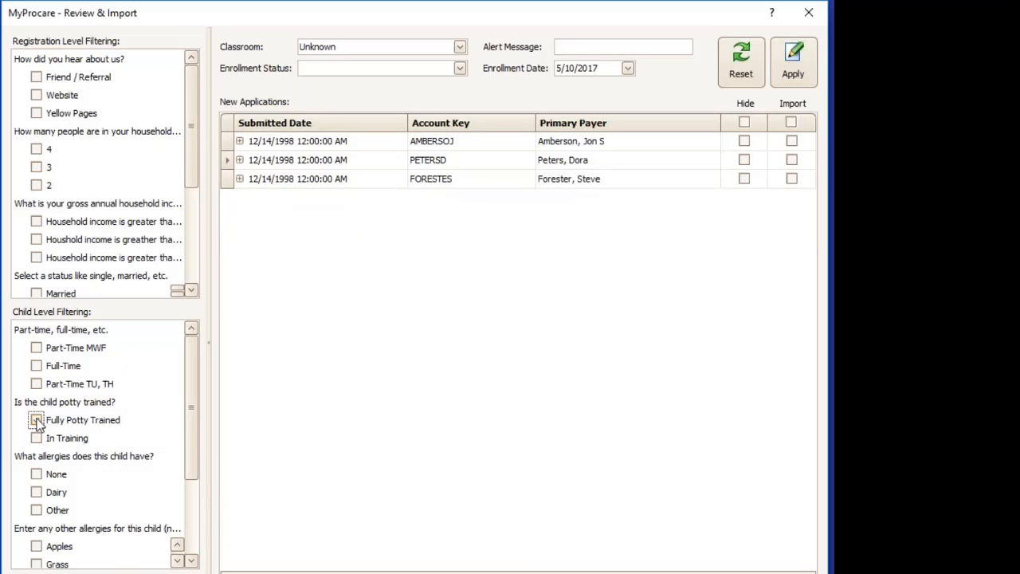
pyautogui.click(794, 63)
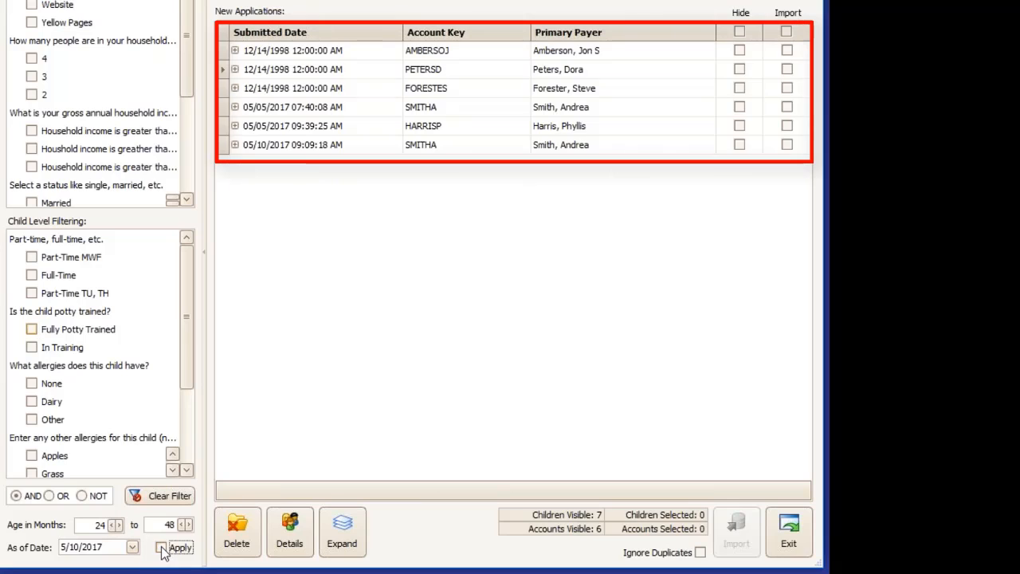
pyautogui.click(179, 549)
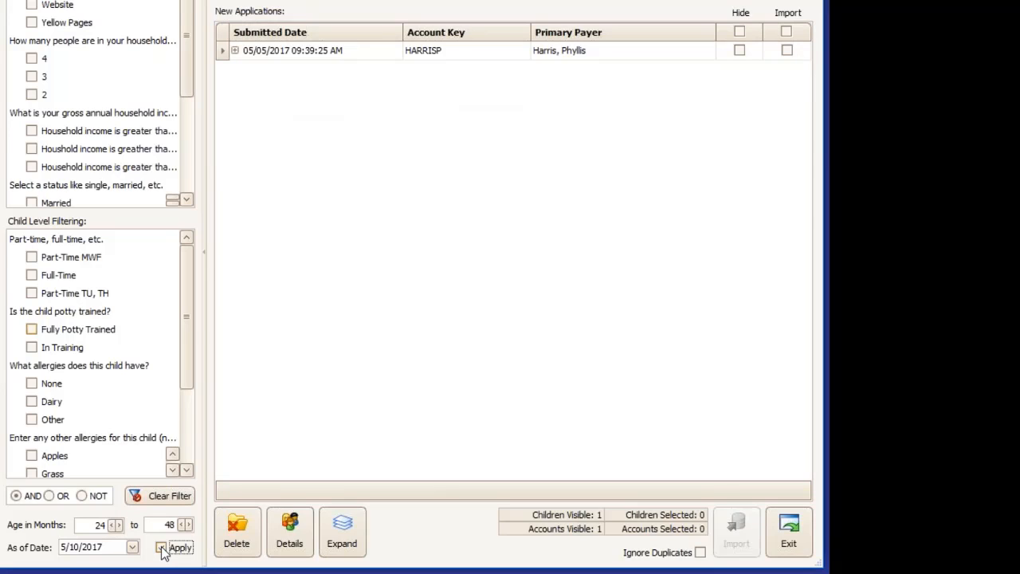
pyautogui.click(179, 548)
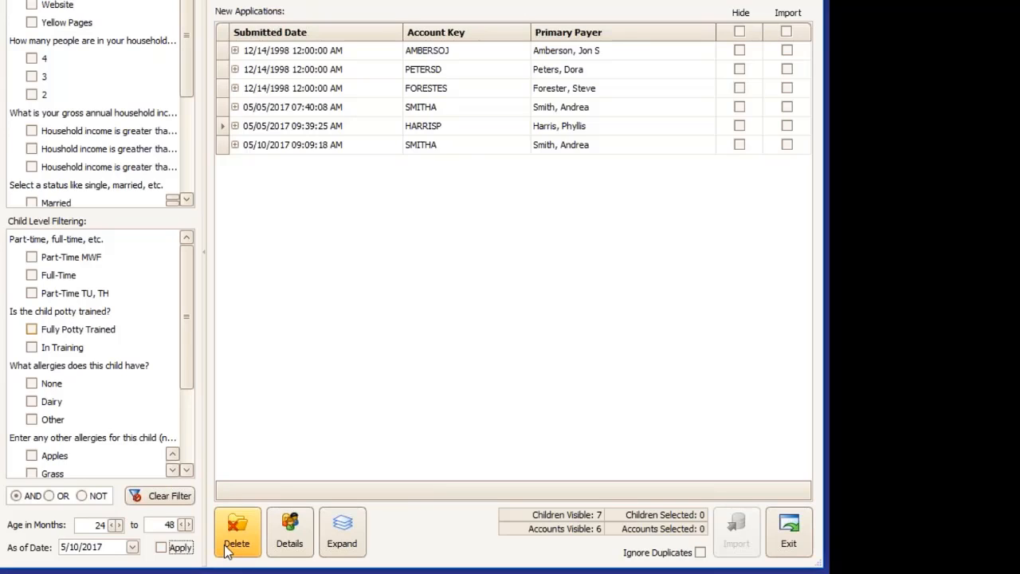
pyautogui.moveTo(290, 532)
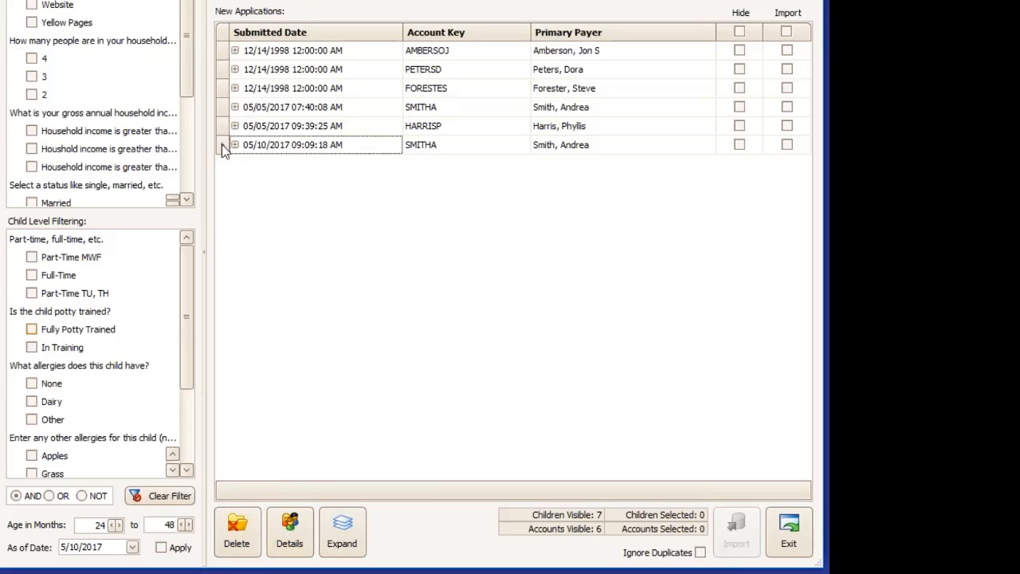
pyautogui.click(291, 532)
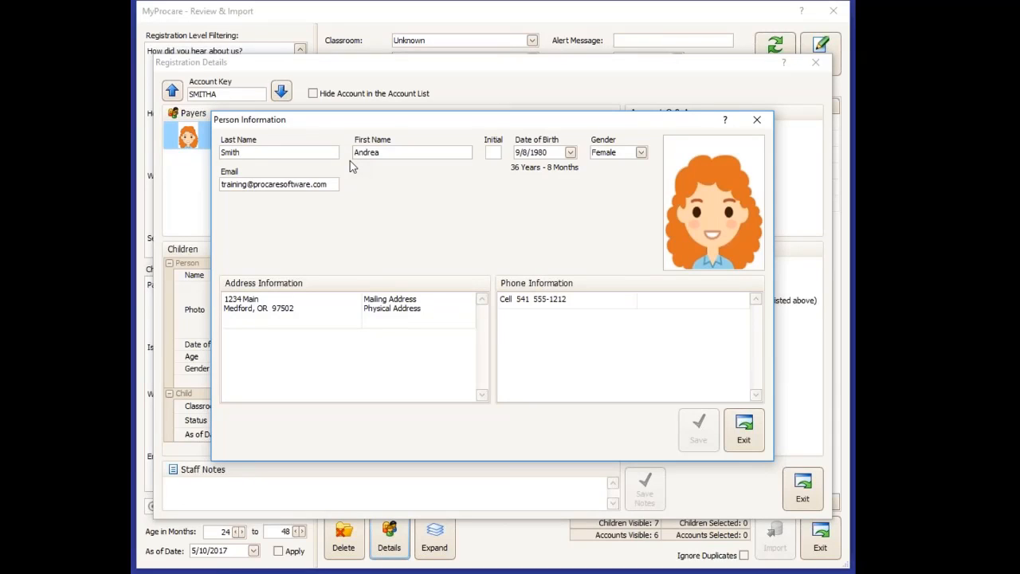
pyautogui.click(335, 309)
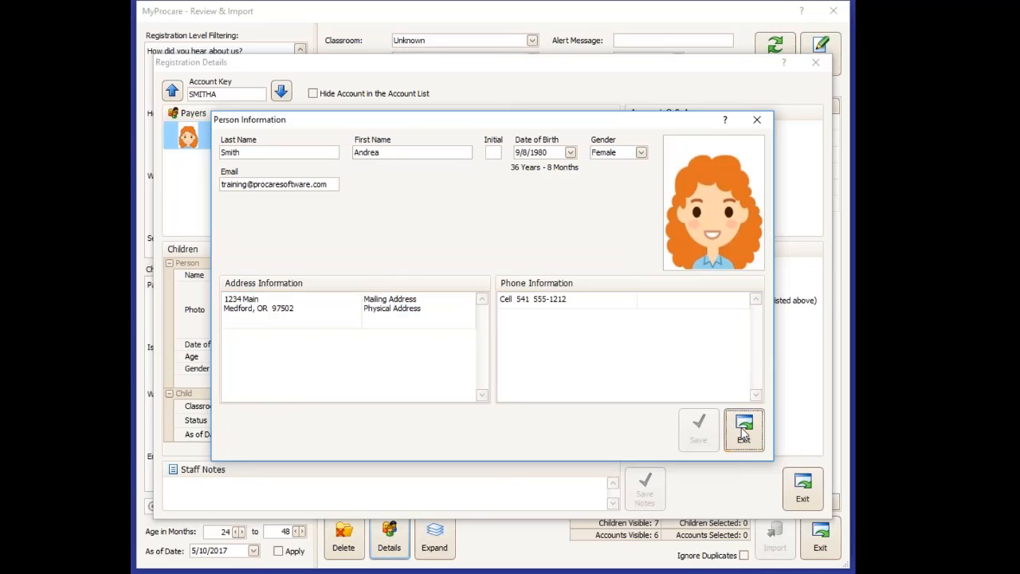
pyautogui.click(743, 431)
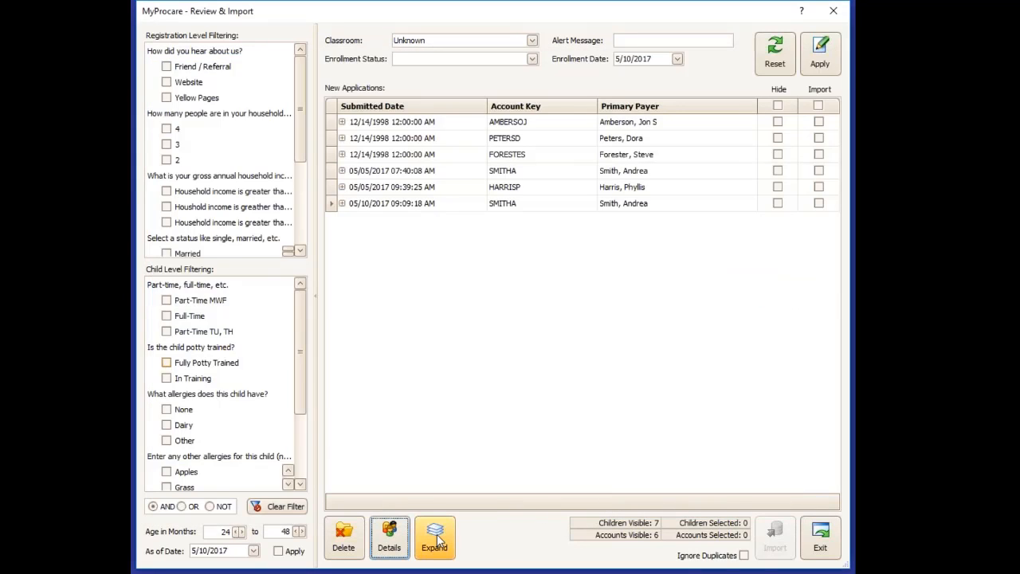
pyautogui.click(434, 538)
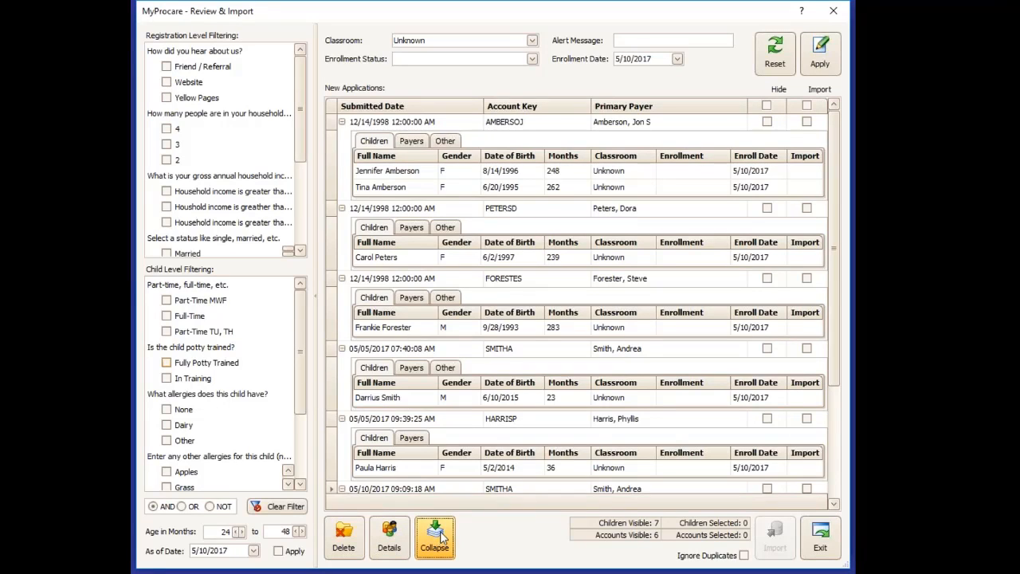
pyautogui.click(433, 538)
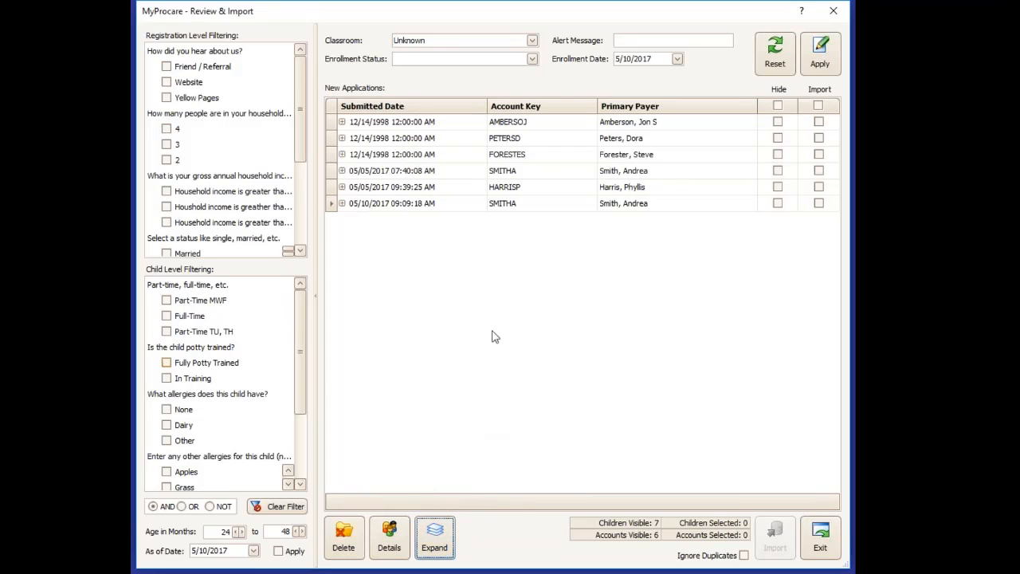
pyautogui.moveTo(454, 76)
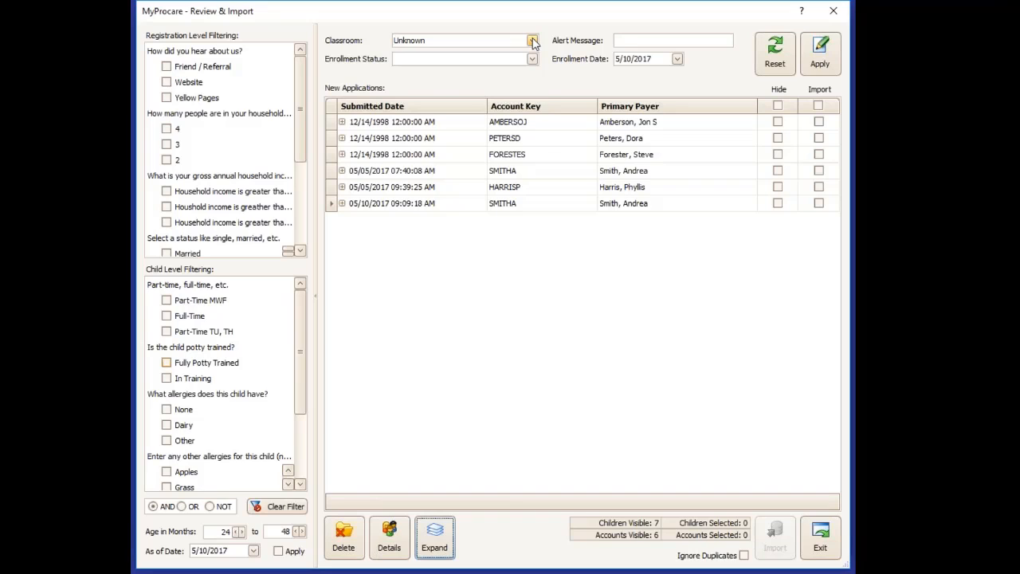
# Default imported children to Toddlers Room and Enrolled, then expand each application's children.
pyautogui.click(533, 42)
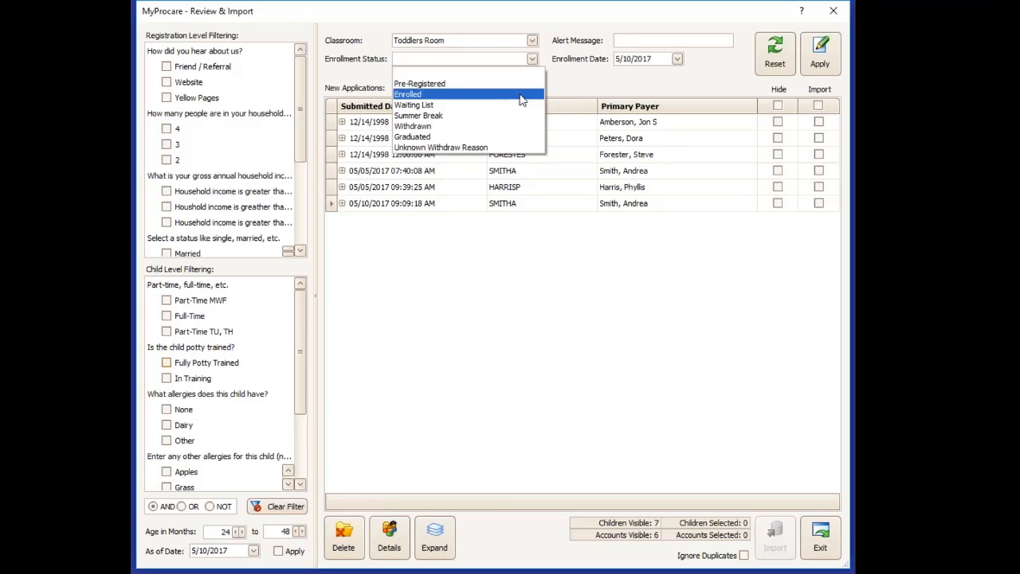
pyautogui.click(408, 94)
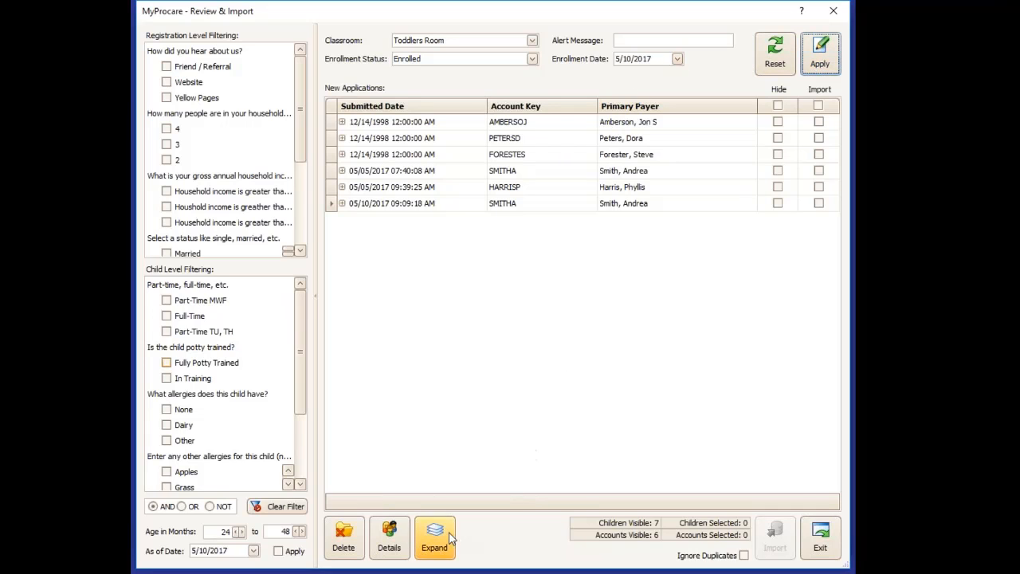
pyautogui.click(434, 539)
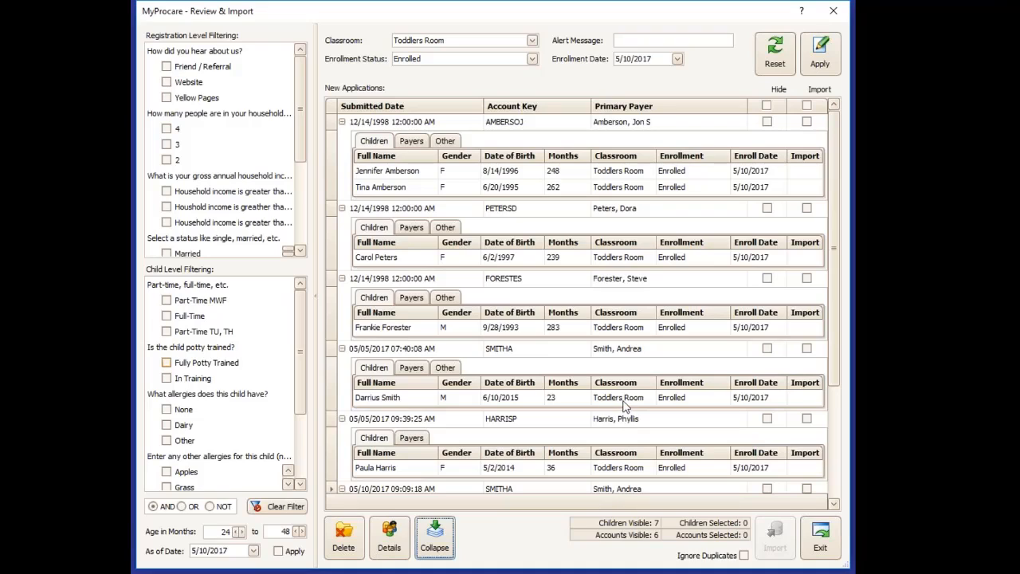
pyautogui.click(682, 382)
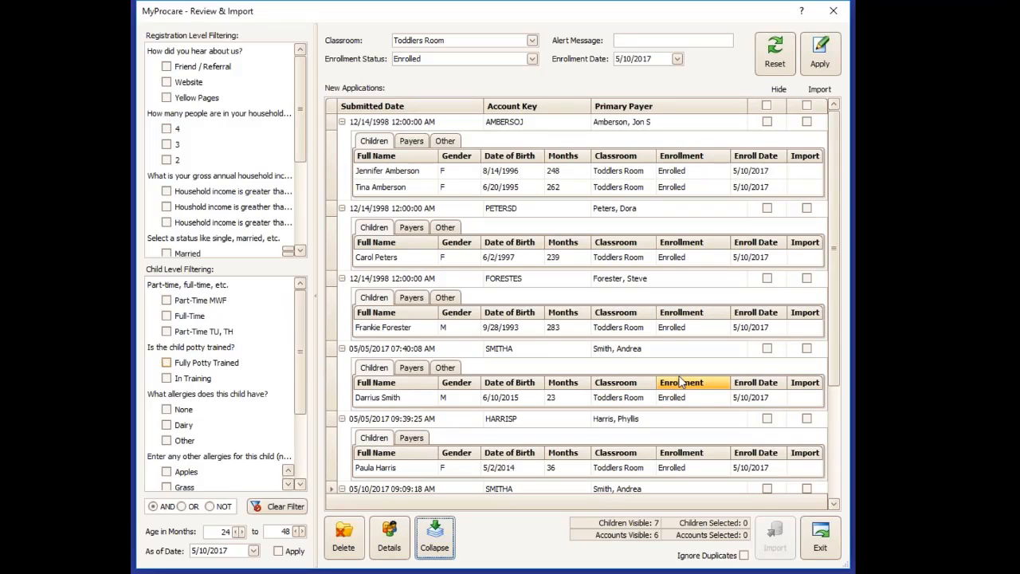
# Reset the classroom and enrollment defaults and reapply the Unknown classroom, 24–48 month filters.
pyautogui.click(775, 54)
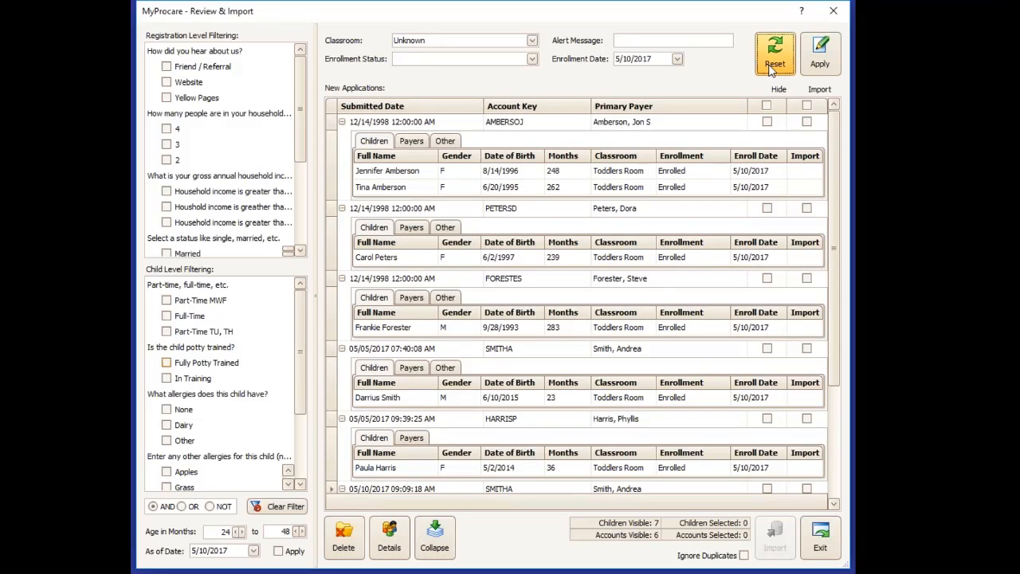
pyautogui.moveTo(819, 54)
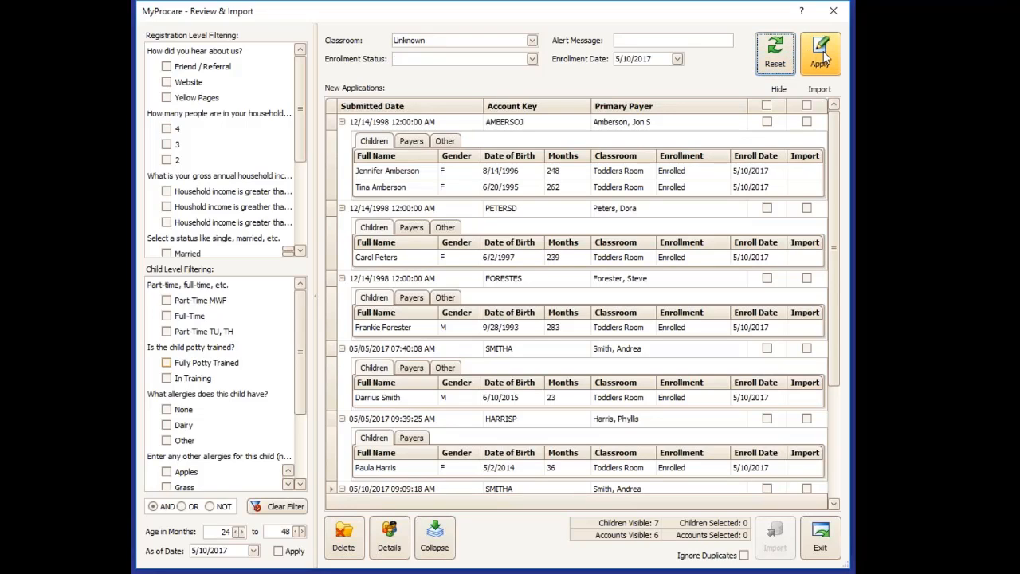
pyautogui.click(819, 55)
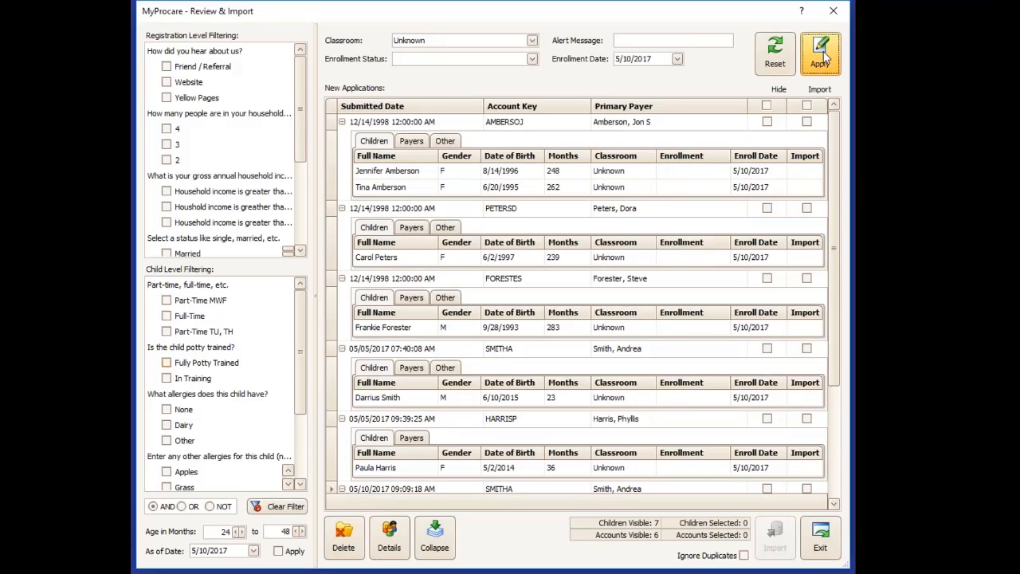
pyautogui.moveTo(820, 70)
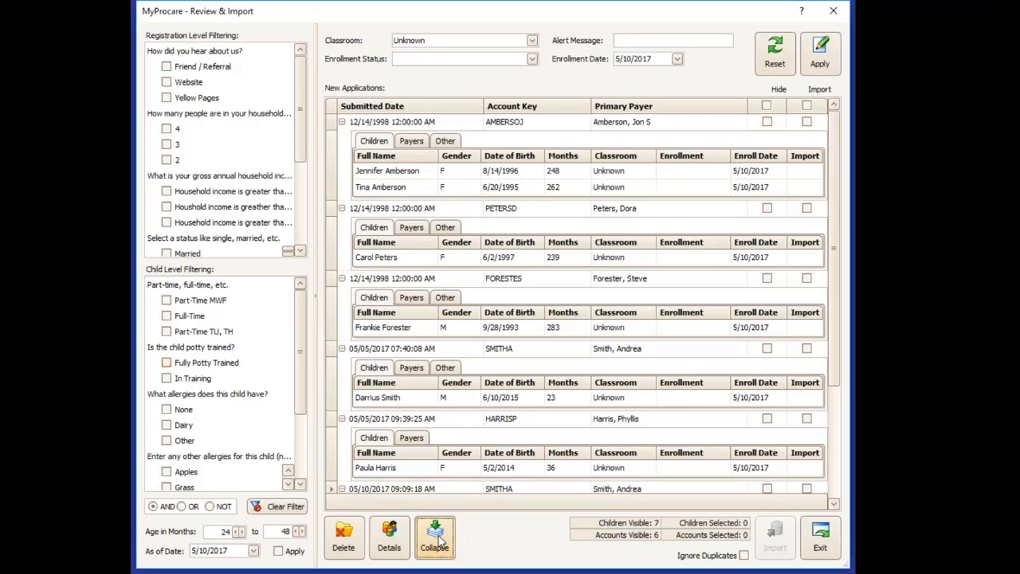
pyautogui.click(433, 536)
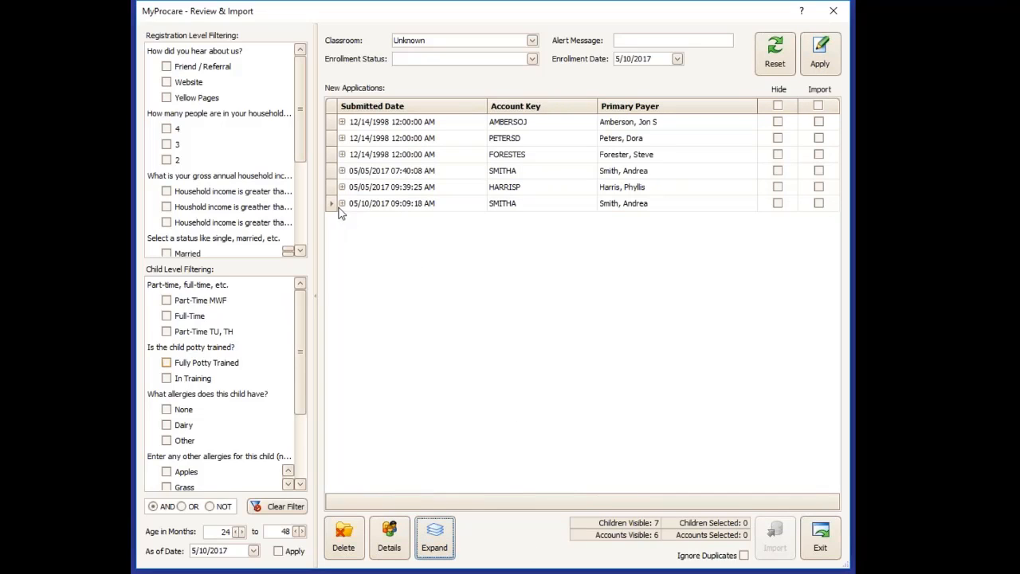
pyautogui.click(341, 204)
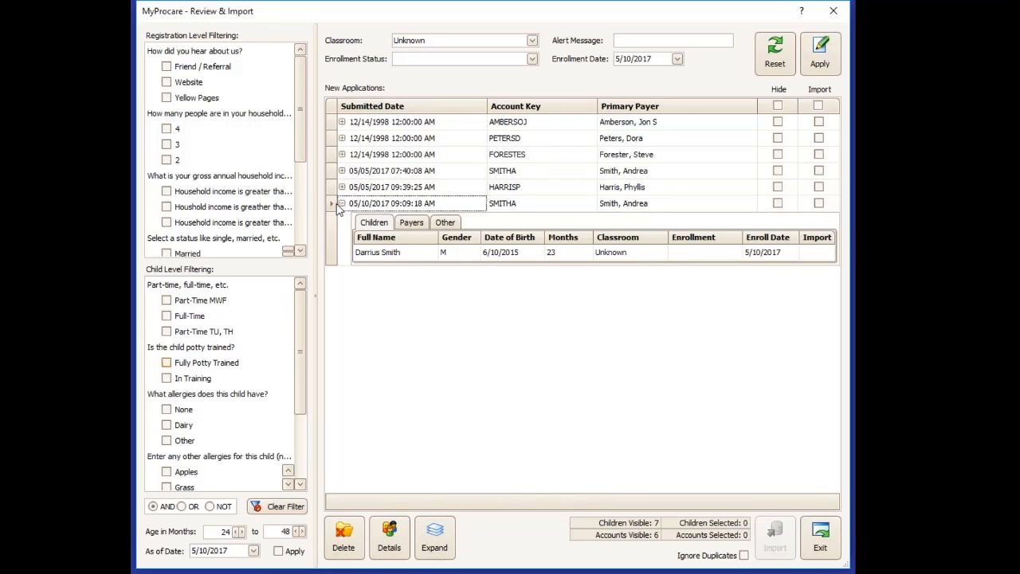
pyautogui.moveTo(569, 263)
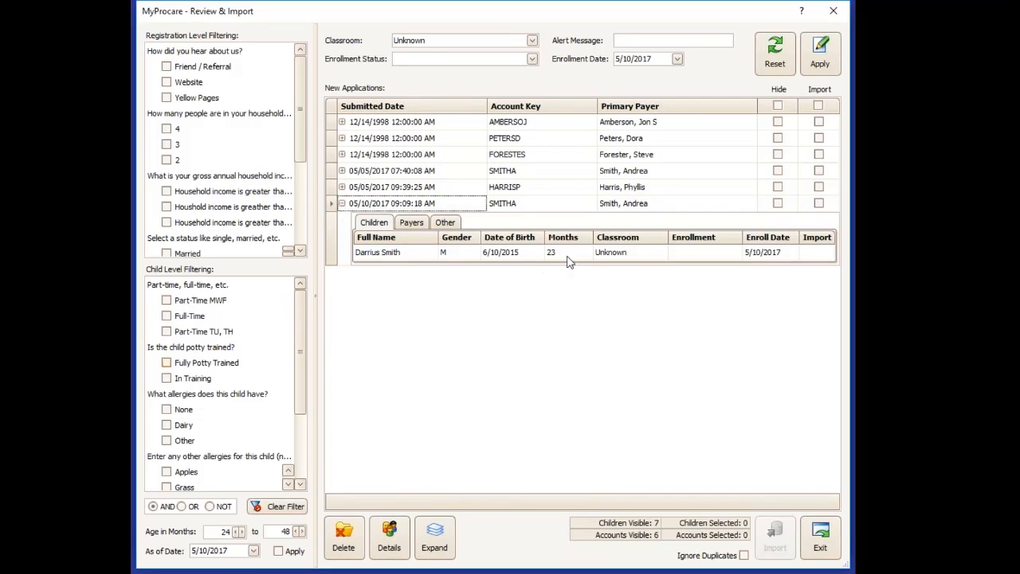
pyautogui.click(660, 252)
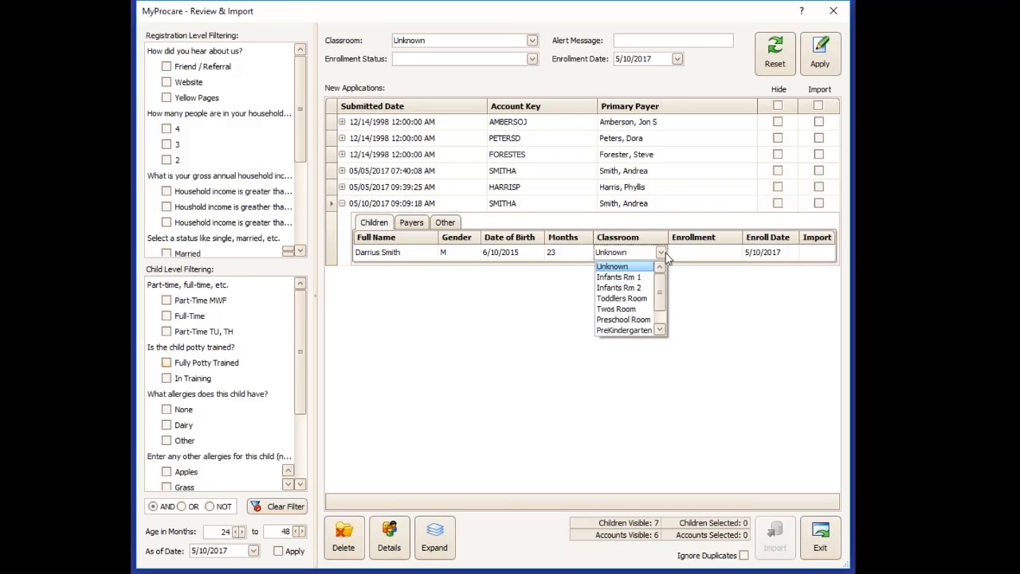
pyautogui.click(621, 298)
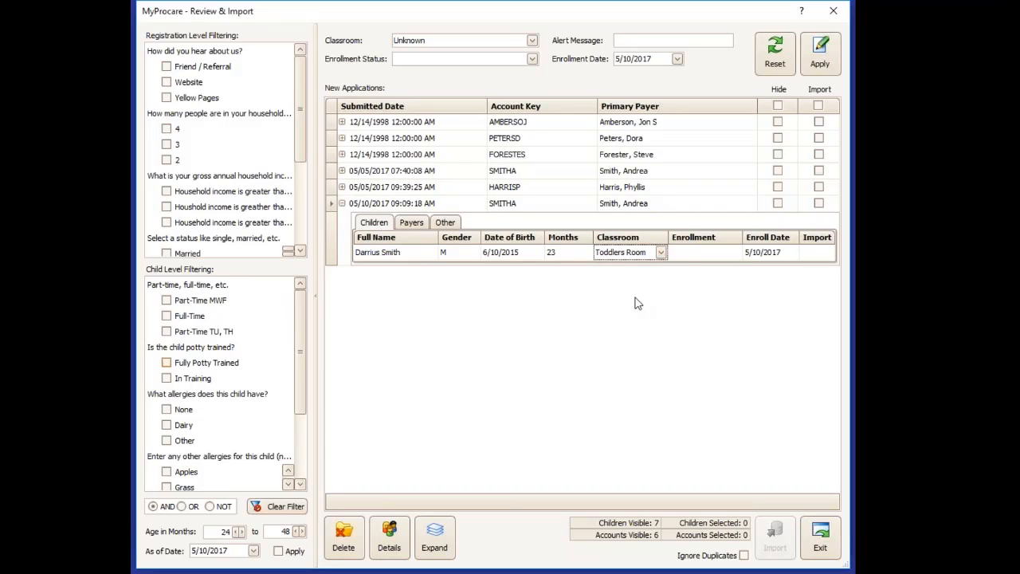
pyautogui.click(733, 252)
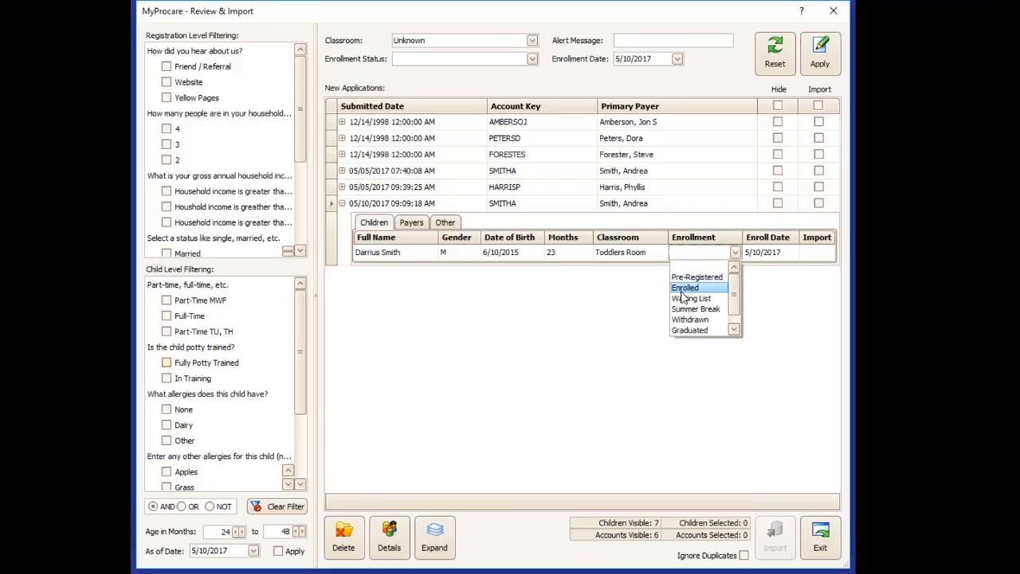
pyautogui.click(685, 287)
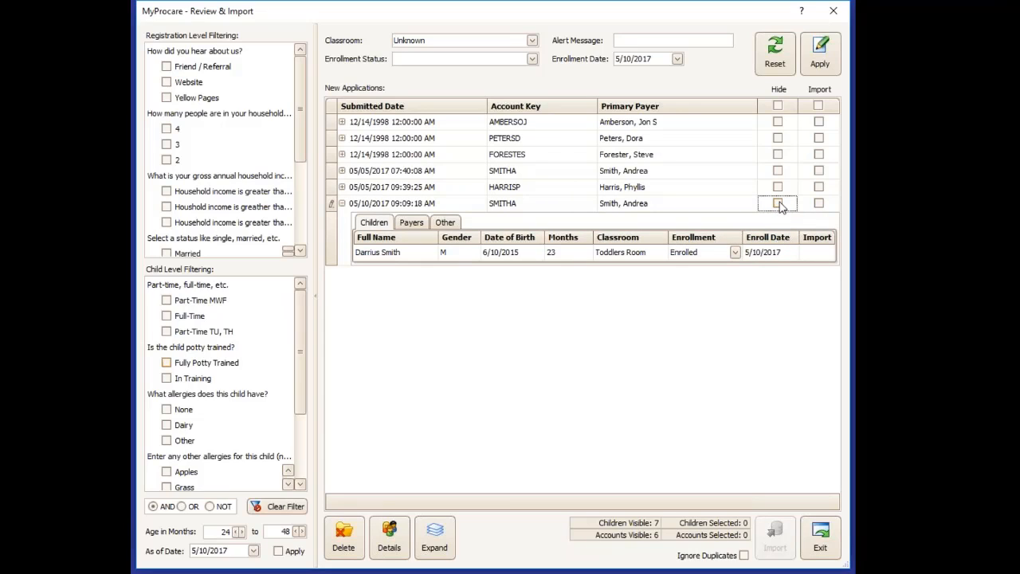
pyautogui.click(819, 204)
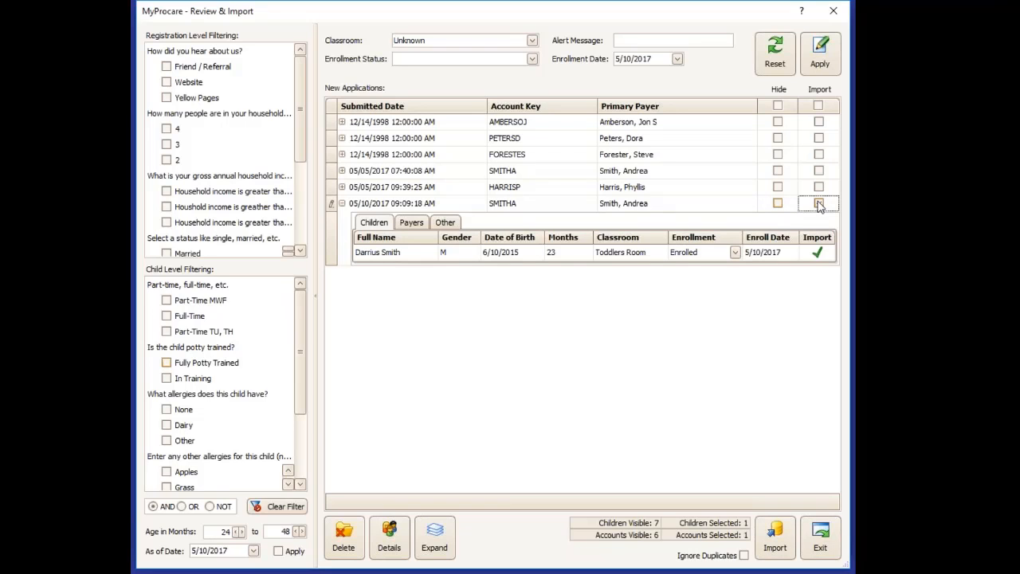
pyautogui.click(820, 203)
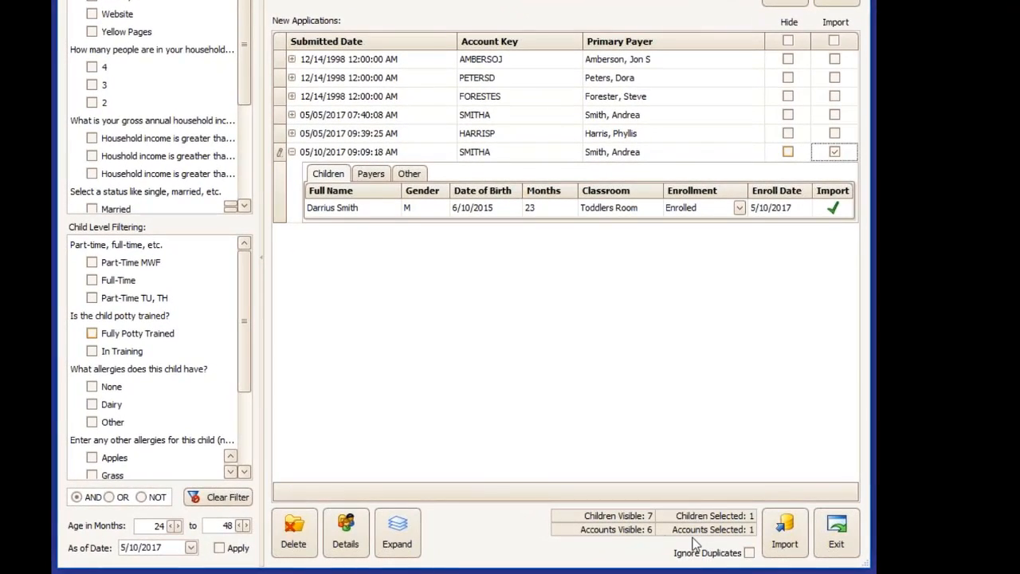
pyautogui.moveTo(650, 523)
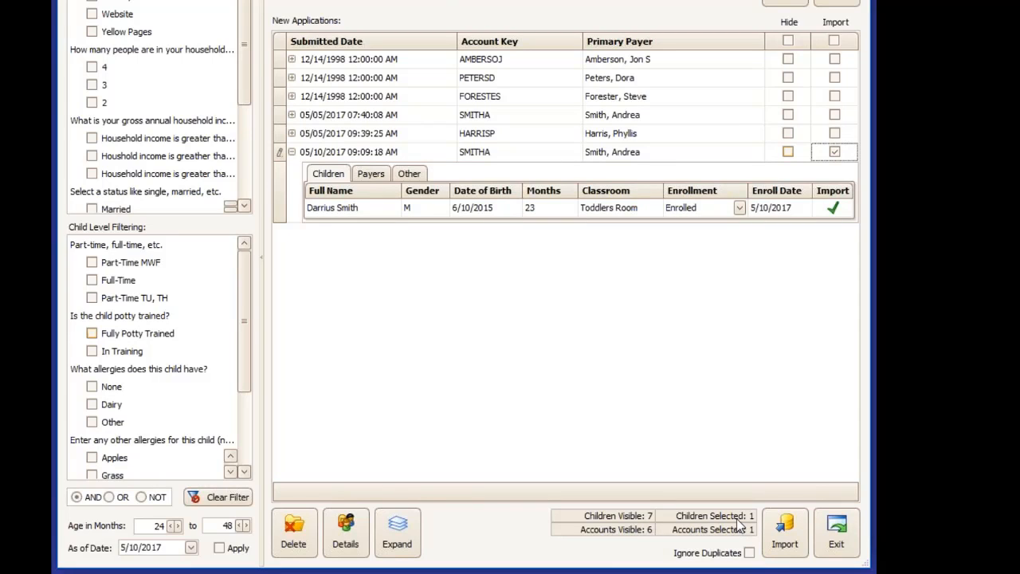
pyautogui.moveTo(736, 536)
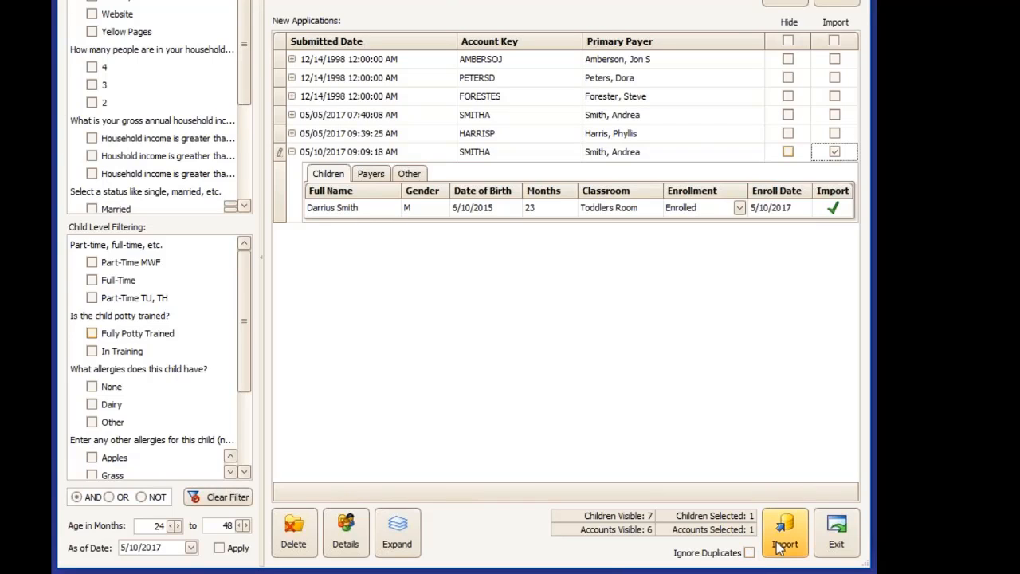
# Import the marked SMITHA account and child, confirming Yes and dismissing the Import Details summary.
pyautogui.click(784, 533)
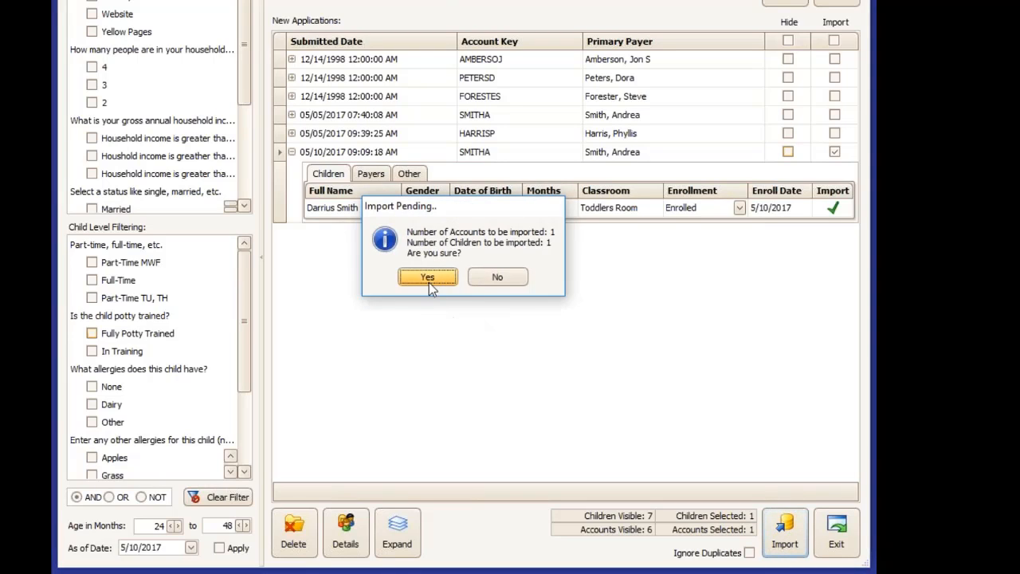
pyautogui.click(427, 278)
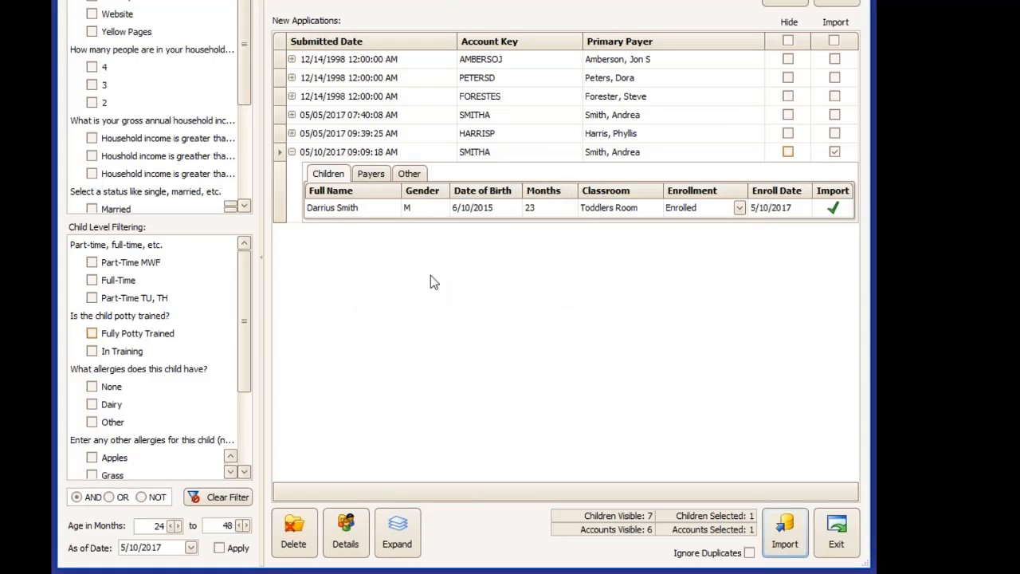
pyautogui.click(784, 544)
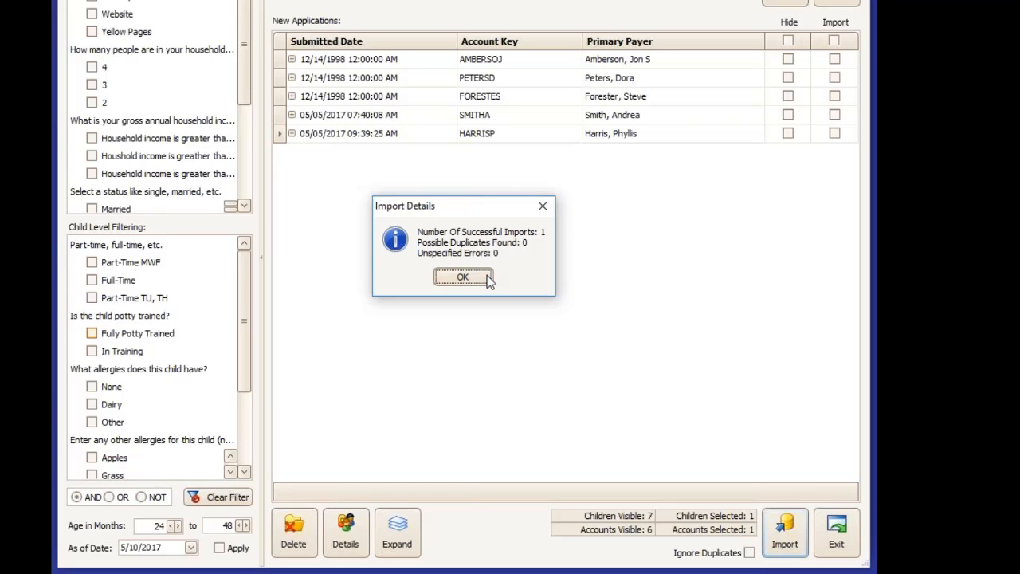
pyautogui.click(462, 277)
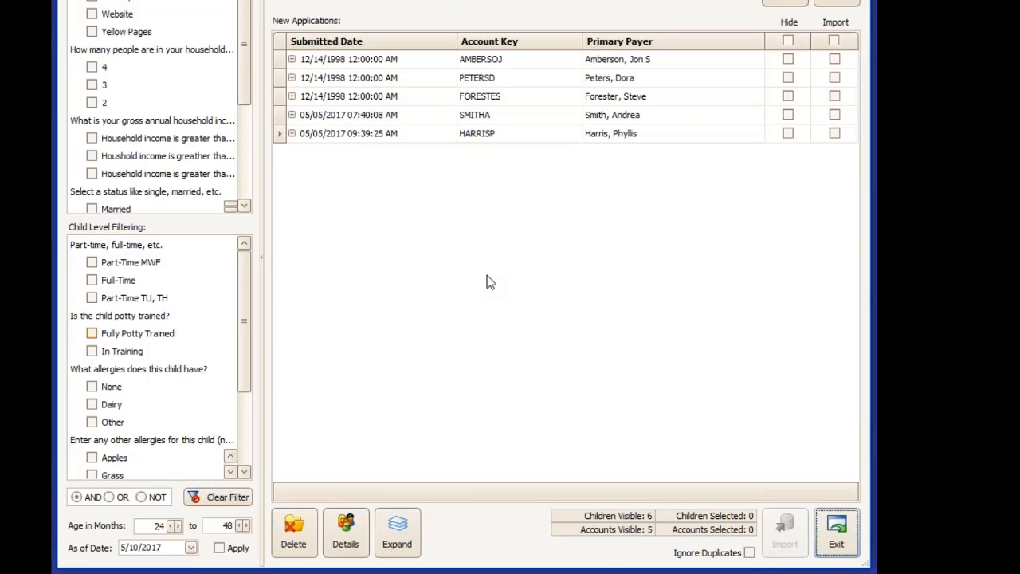
pyautogui.moveTo(502, 370)
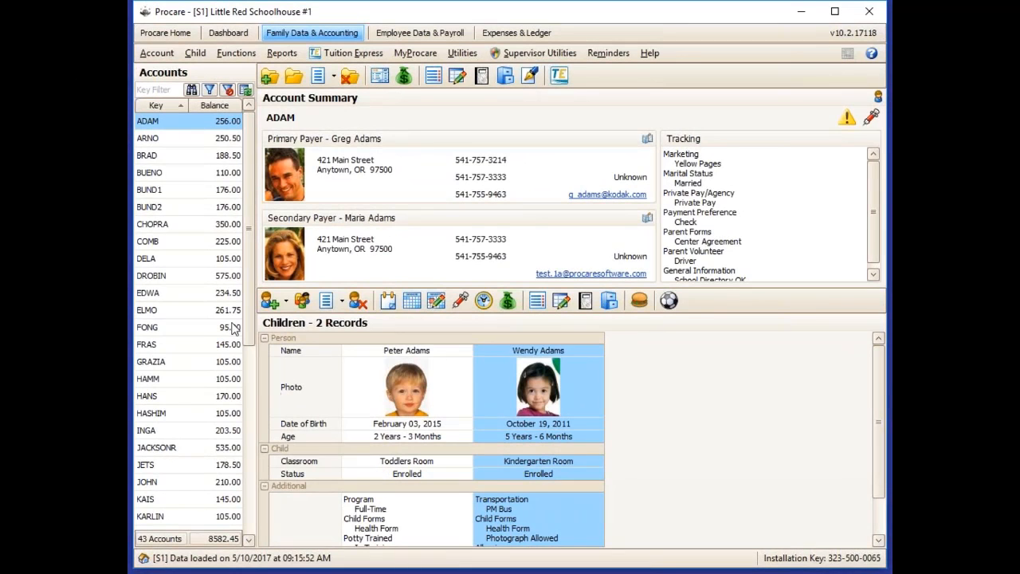
pyautogui.scroll(-3)
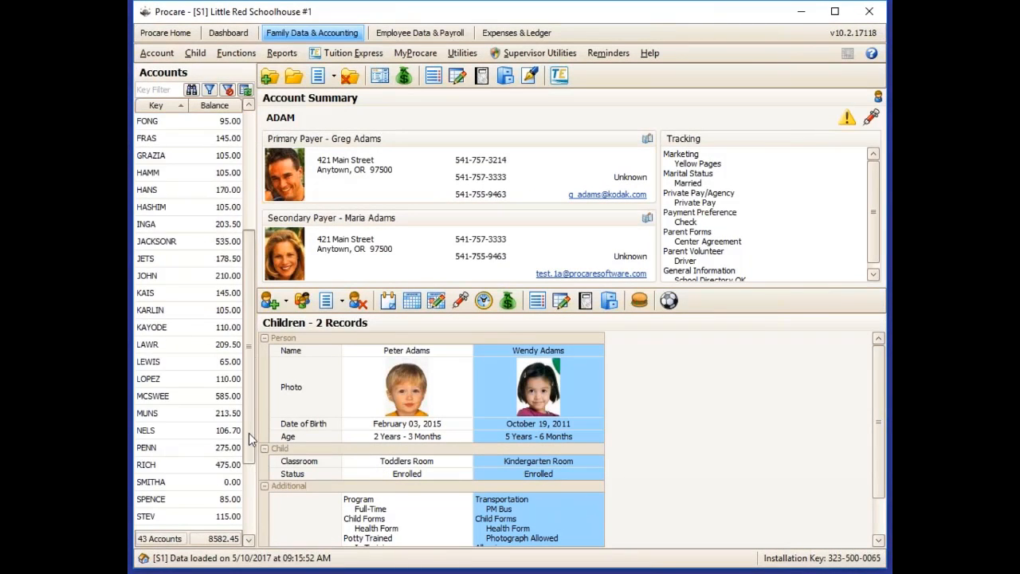
pyautogui.click(149, 447)
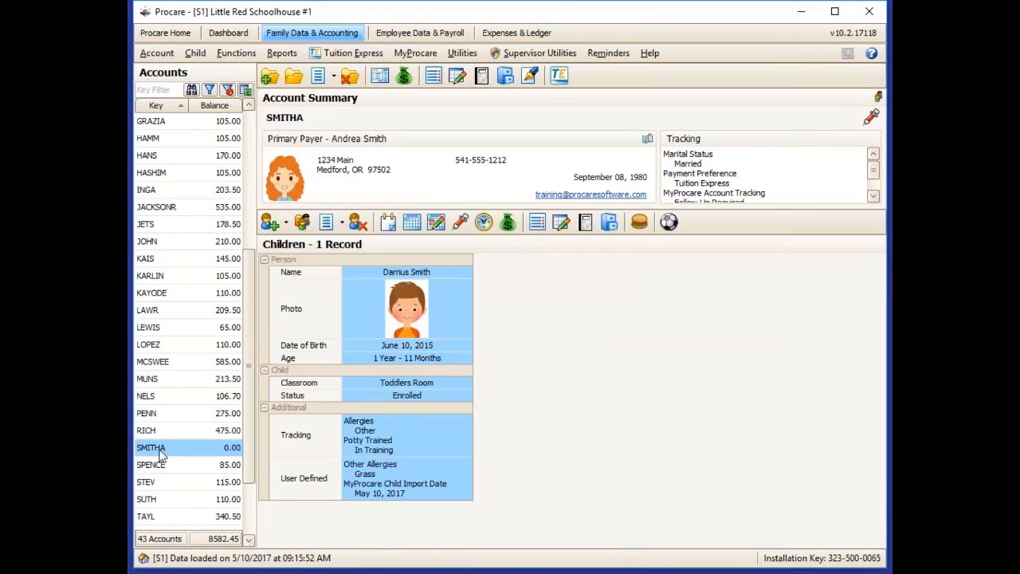
pyautogui.moveTo(290, 517)
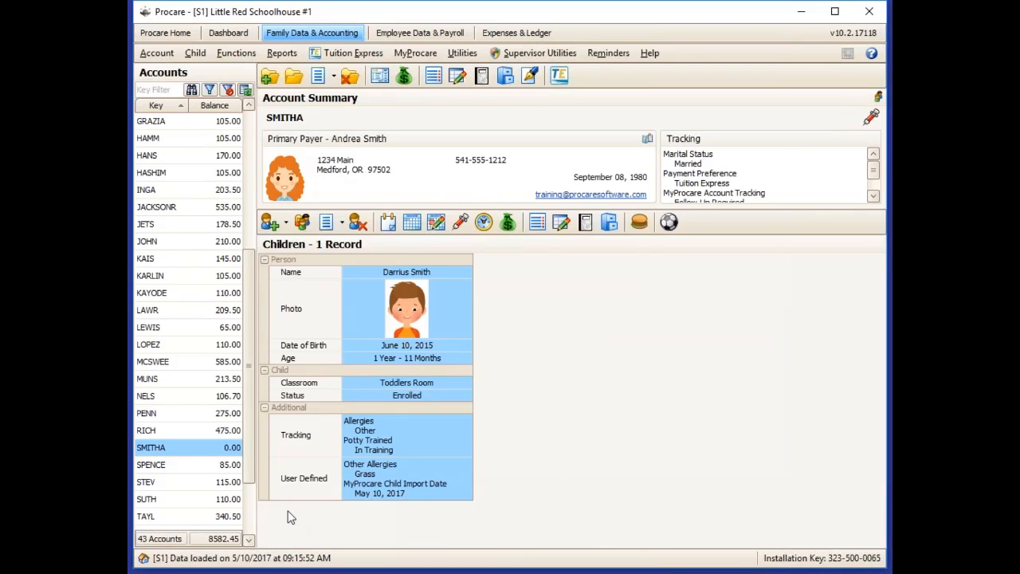
pyautogui.moveTo(446, 420)
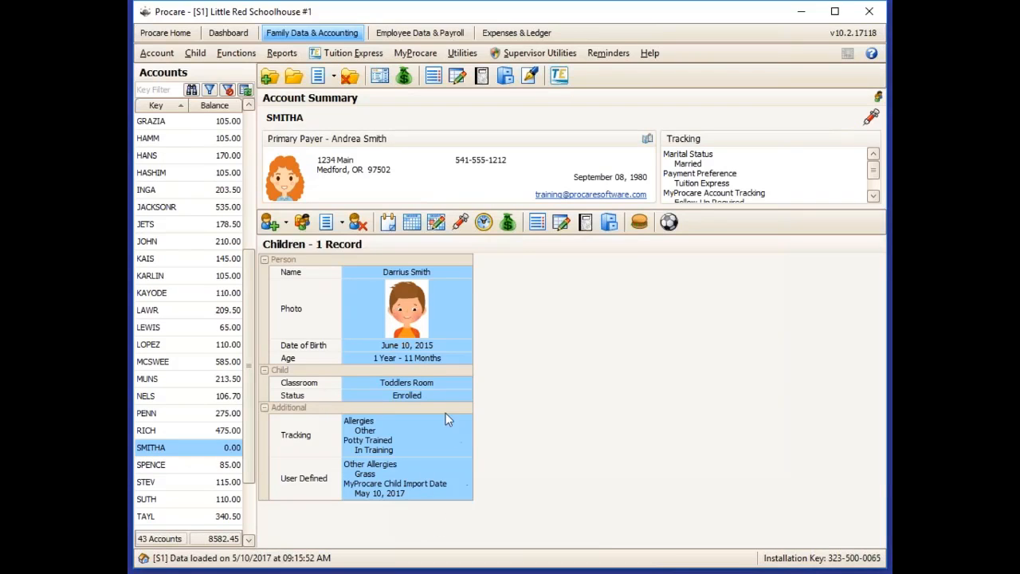
pyautogui.moveTo(428, 387)
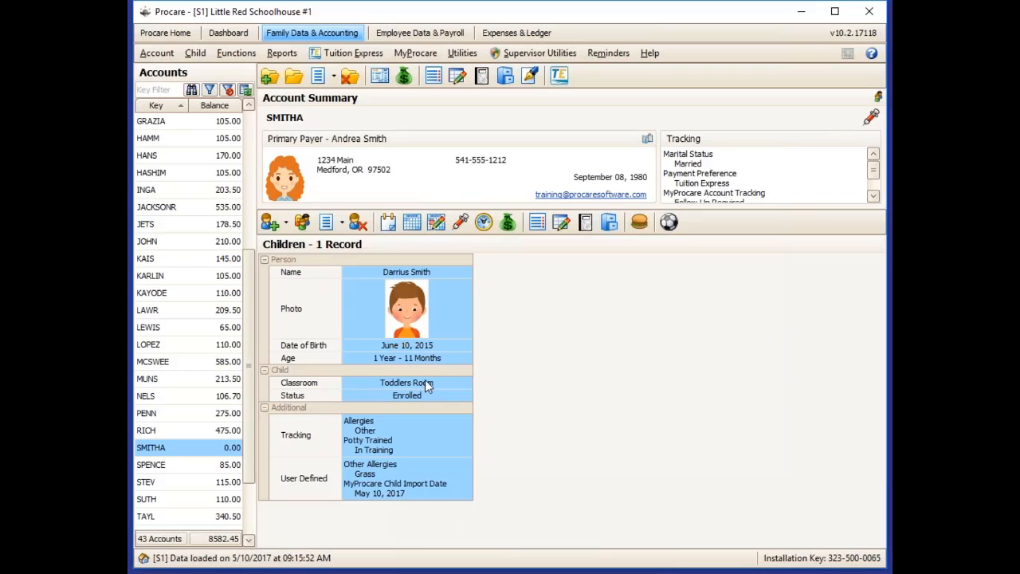
pyautogui.moveTo(301, 221)
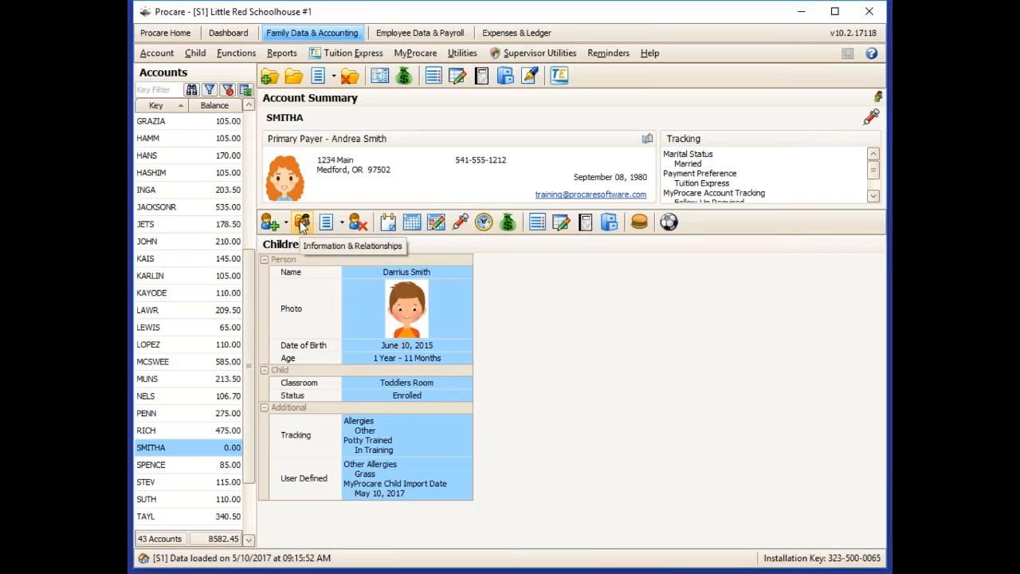
pyautogui.click(301, 222)
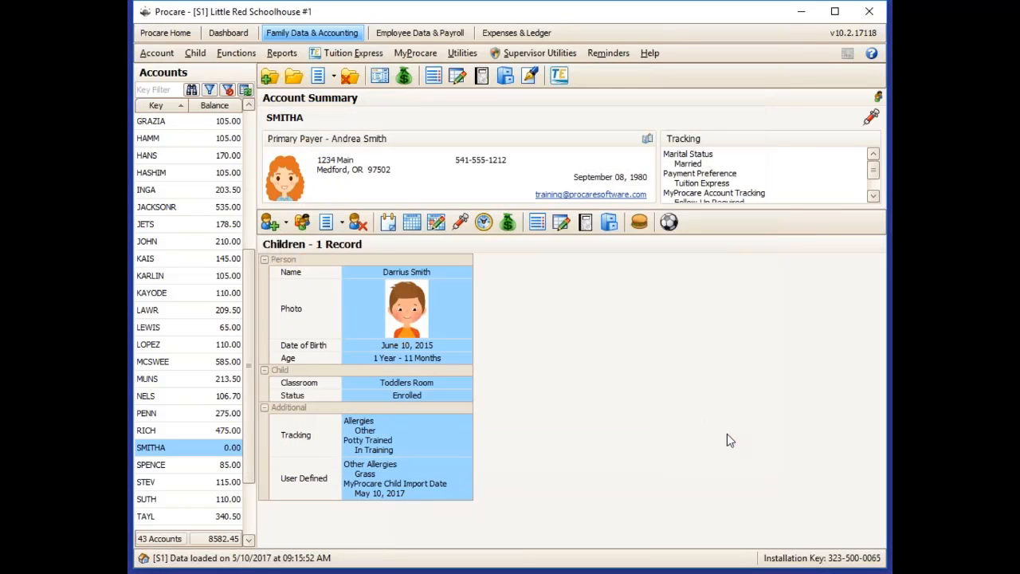
pyautogui.moveTo(619, 330)
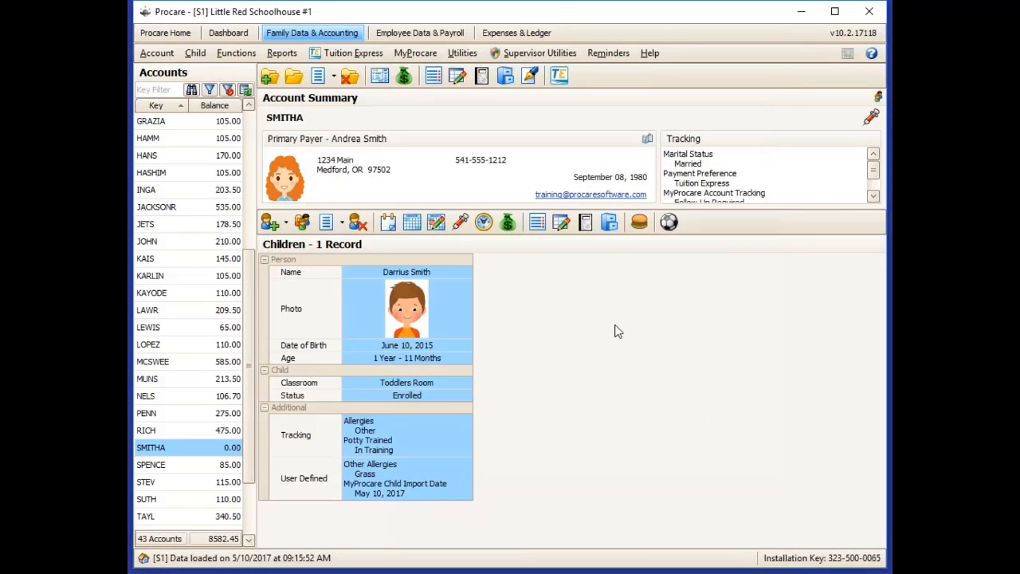
pyautogui.moveTo(405, 438)
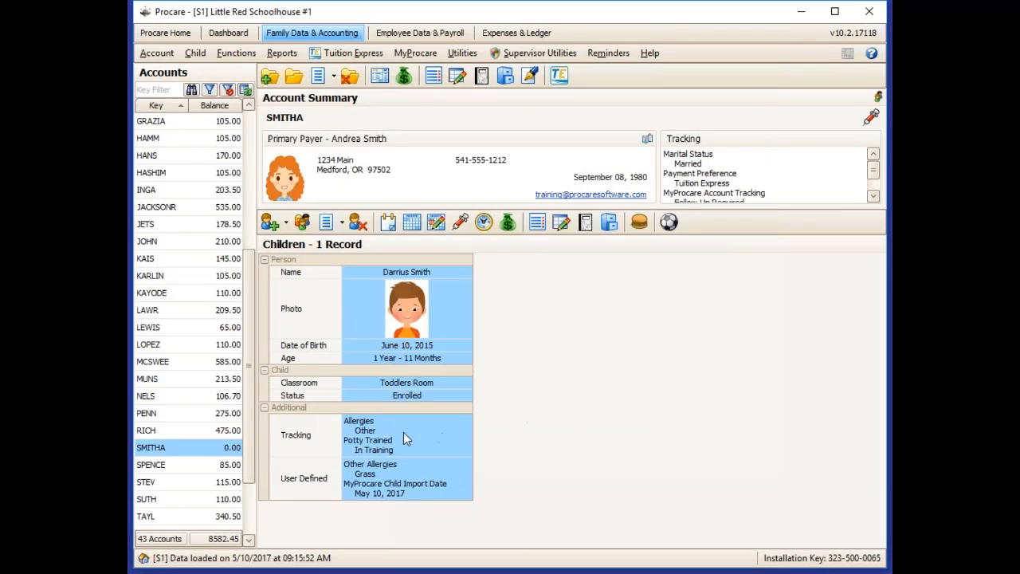
pyautogui.moveTo(408, 483)
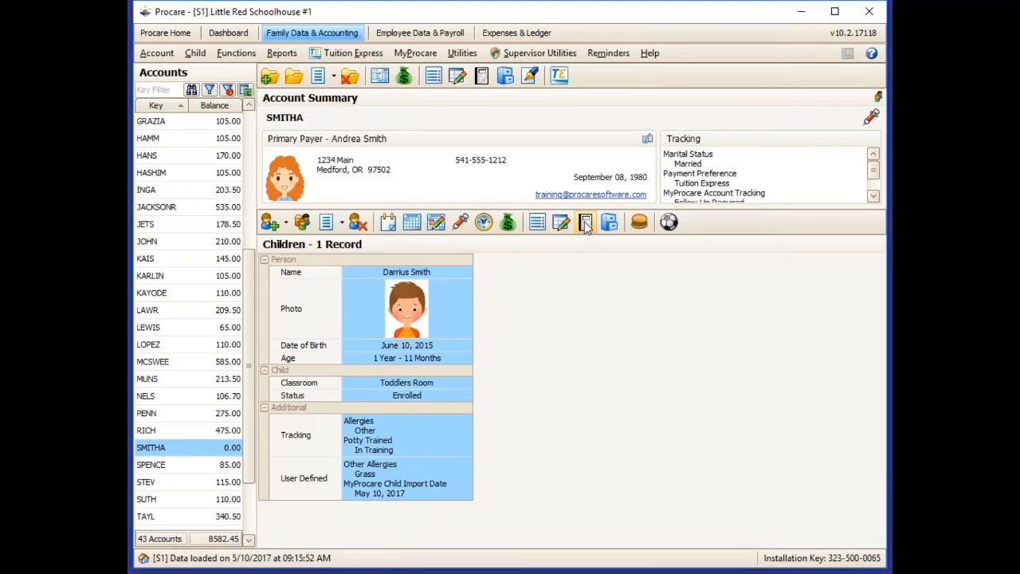
pyautogui.click(585, 221)
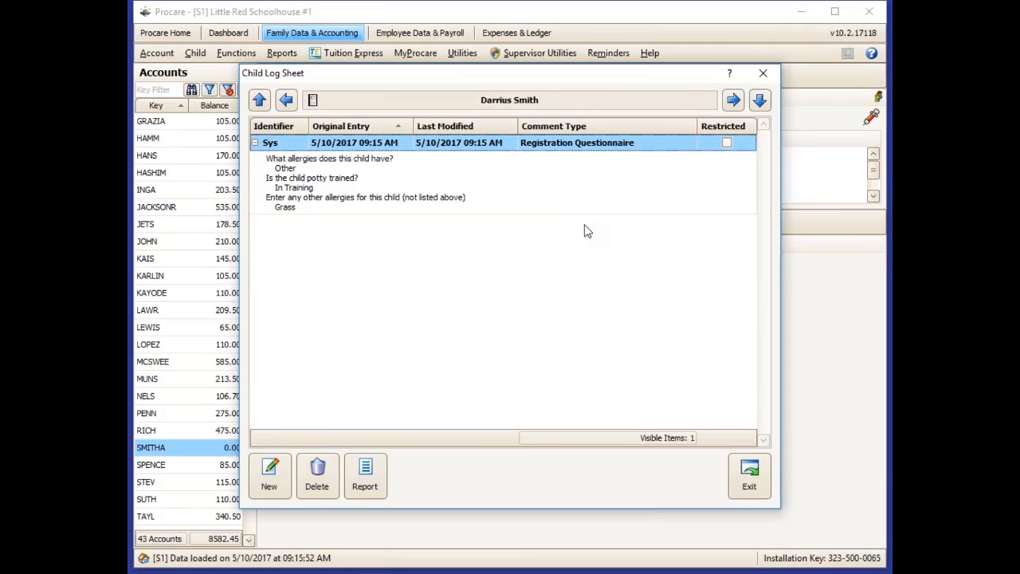
pyautogui.click(750, 476)
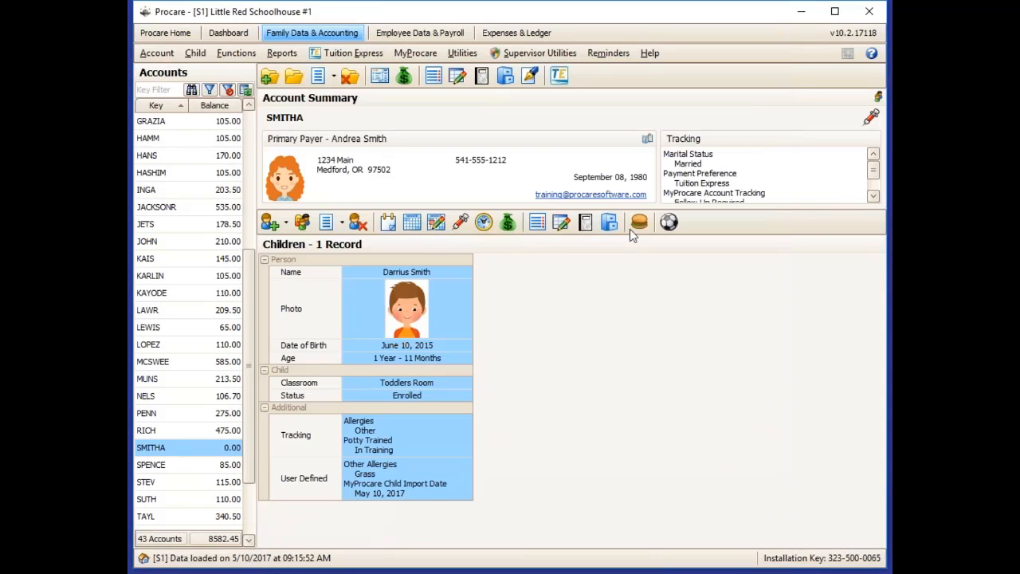
pyautogui.click(609, 221)
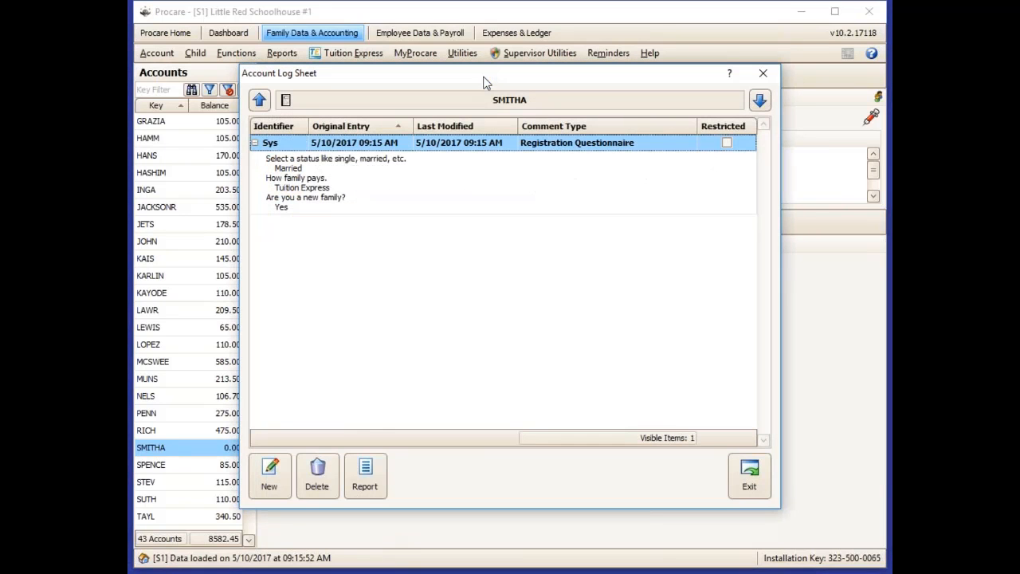
pyautogui.moveTo(489, 417)
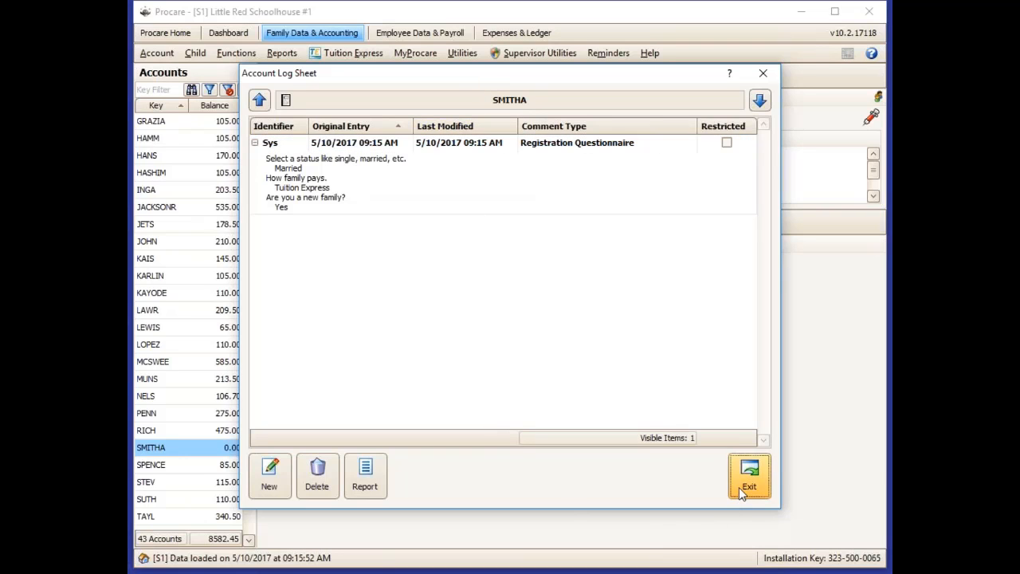
pyautogui.click(749, 477)
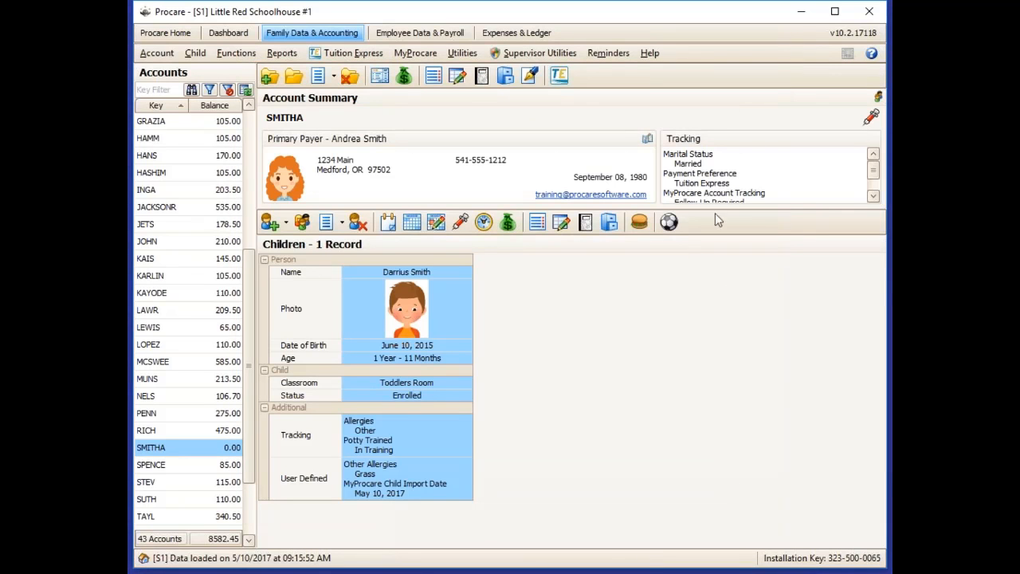
pyautogui.moveTo(716, 183)
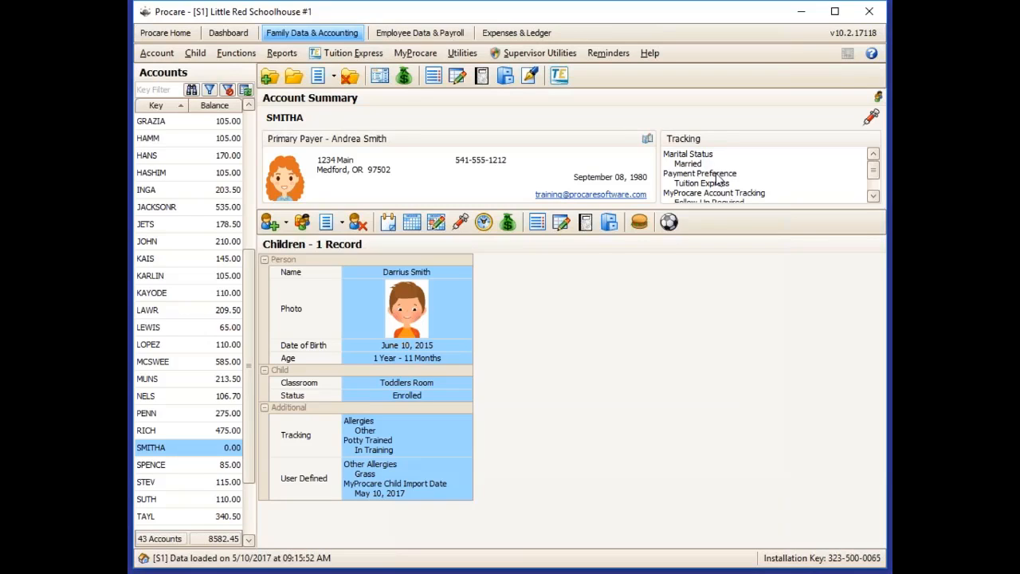
pyautogui.moveTo(705, 294)
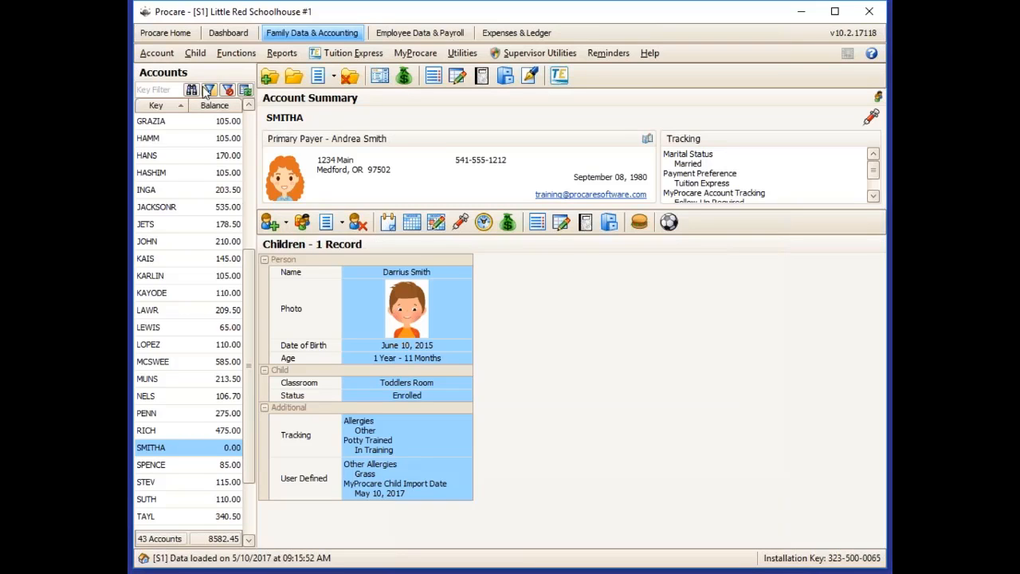
# Open the Account Select Filter and choose Account Tracking, scrolling to the tracking item list.
pyautogui.click(160, 90)
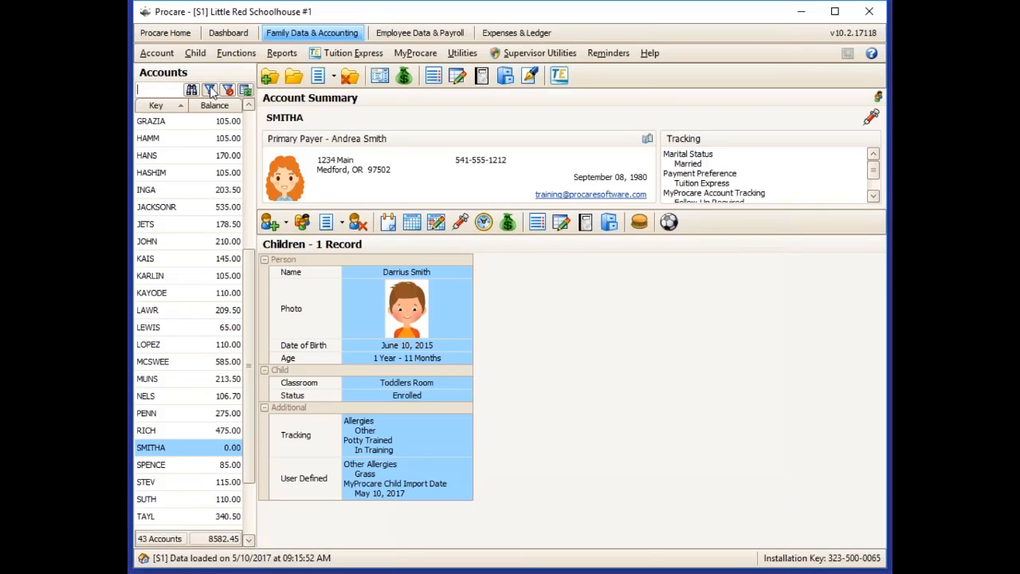
pyautogui.click(211, 89)
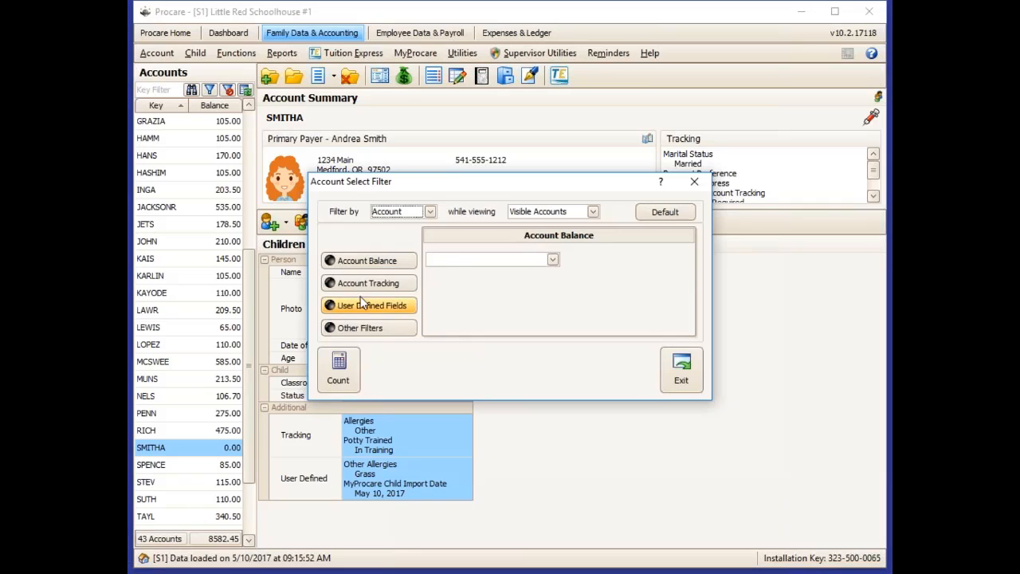
pyautogui.click(368, 284)
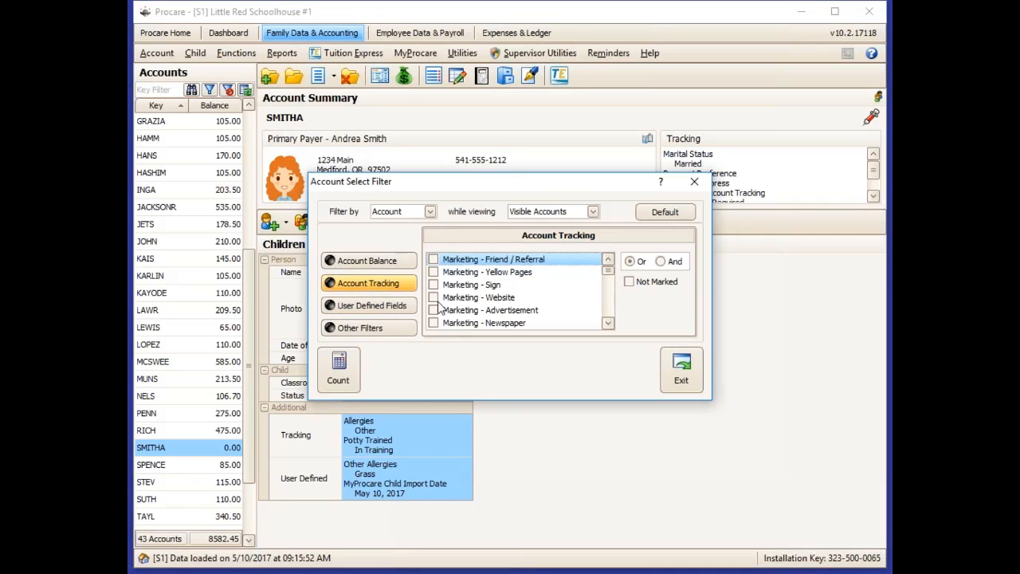
pyautogui.scroll(-3)
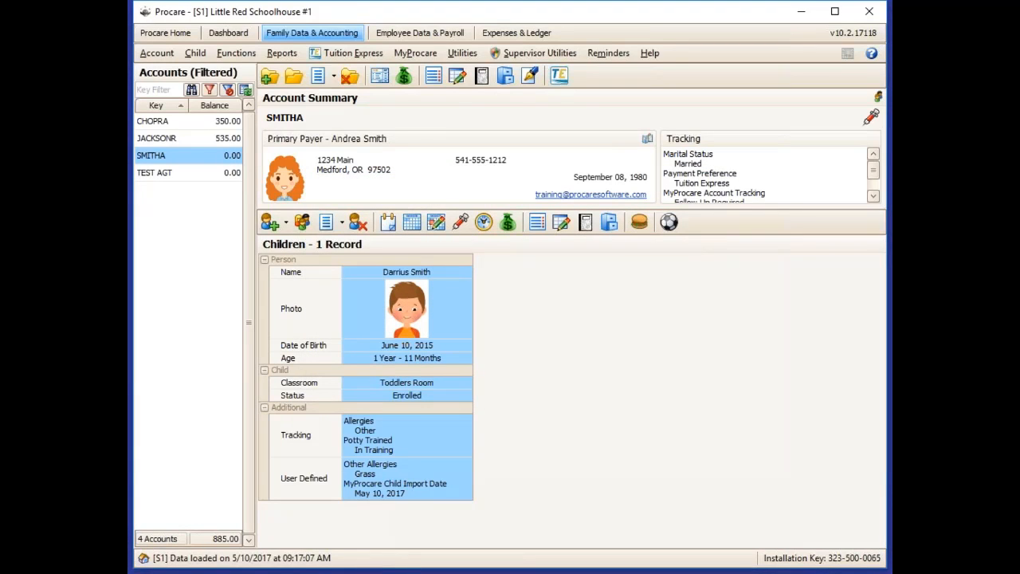
pyautogui.moveTo(689, 338)
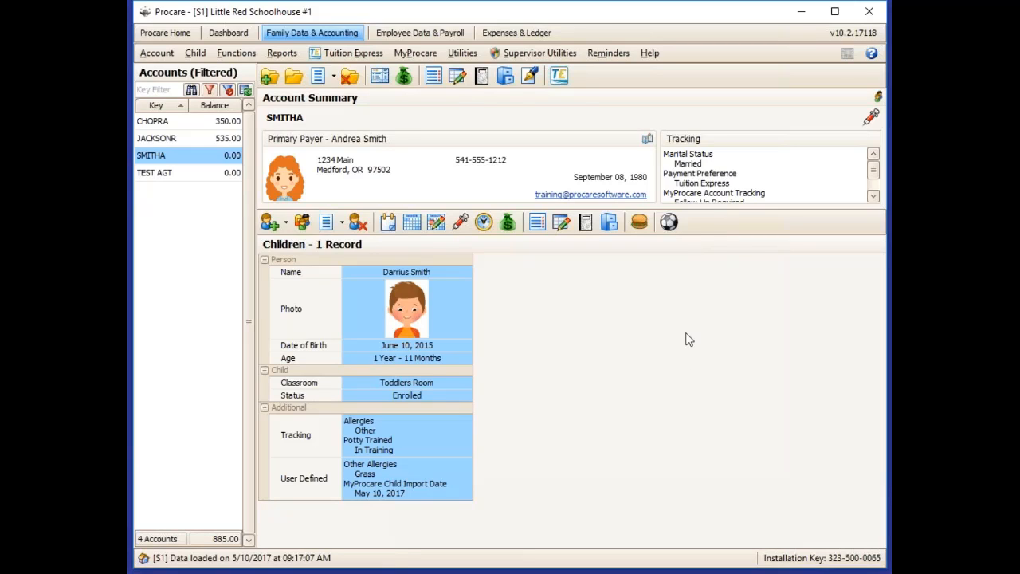
pyautogui.moveTo(709, 199)
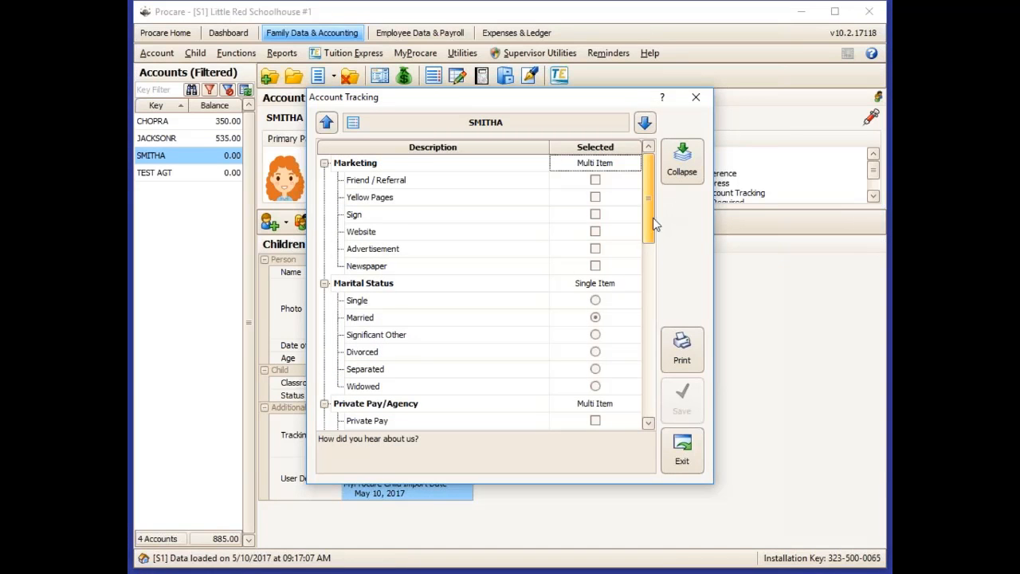
# Review and exit SMITHA's tracking items, acknowledge the hidden-account message and clear the filter to list all 43 accounts.
pyautogui.scroll(-3)
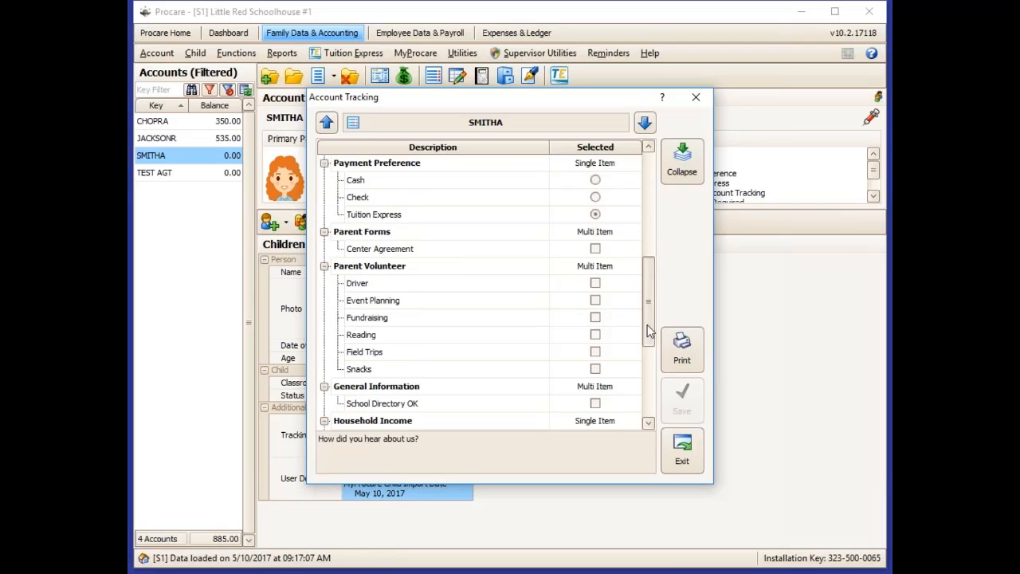
pyautogui.scroll(-3)
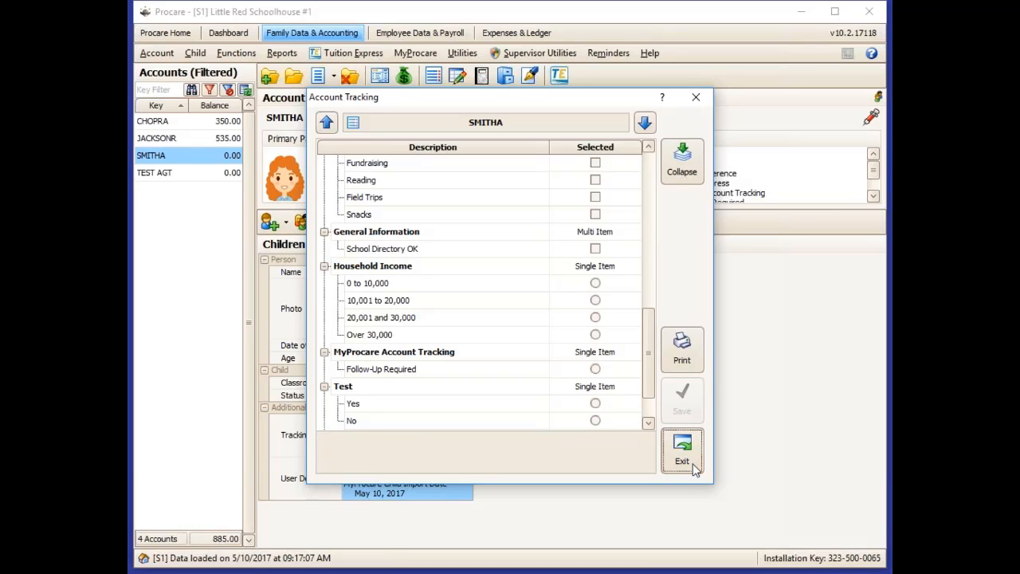
pyautogui.click(682, 450)
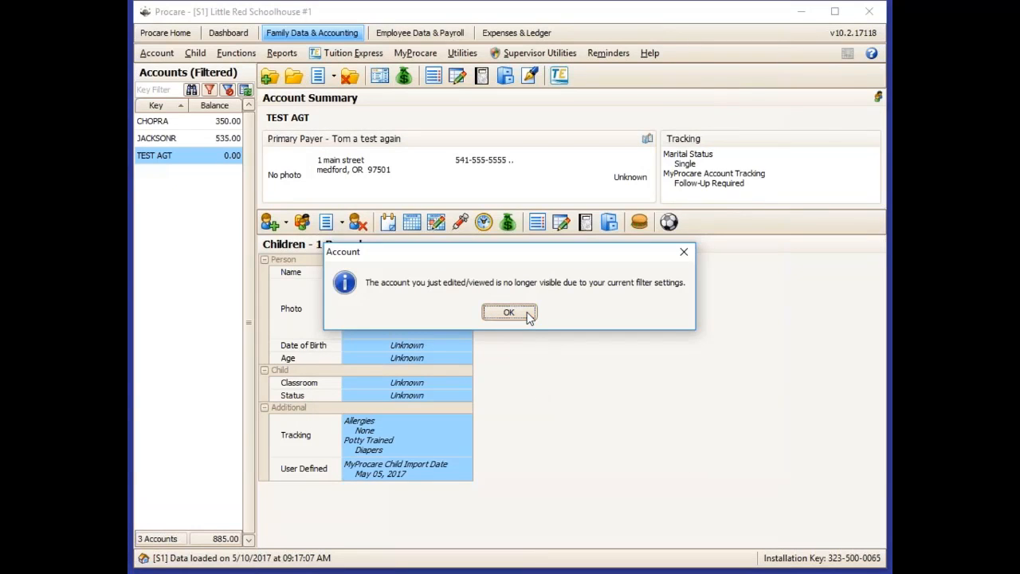
pyautogui.click(509, 311)
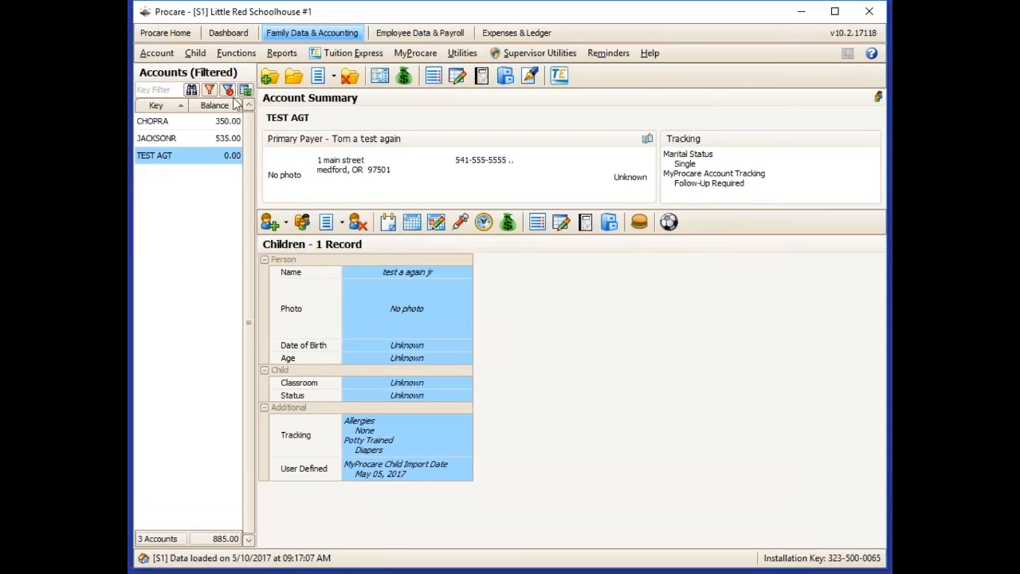
pyautogui.click(228, 90)
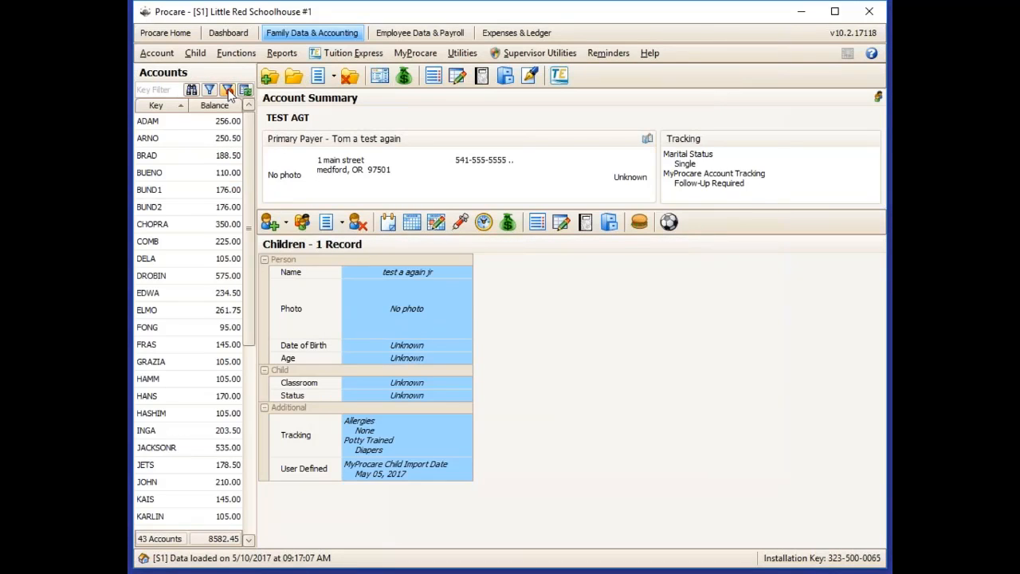